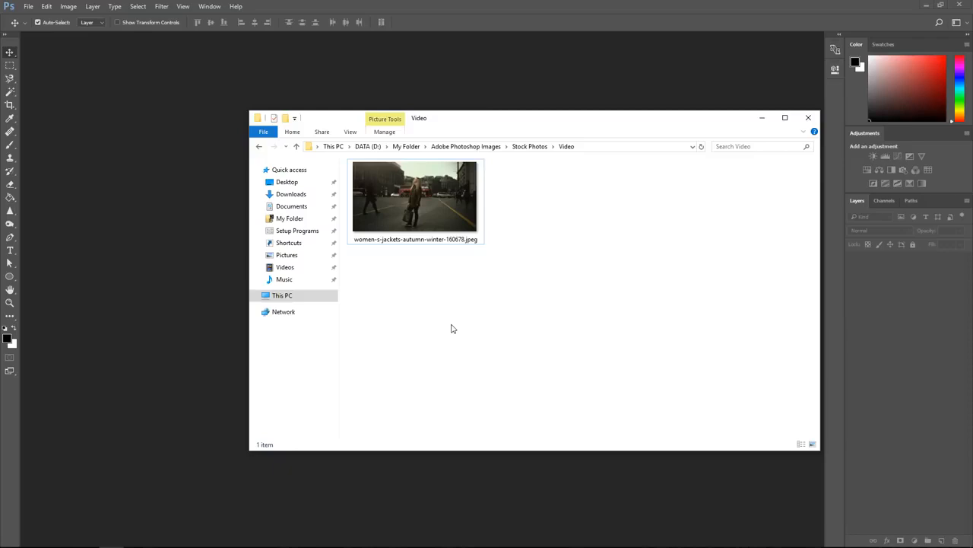
mouse_move(453, 252)
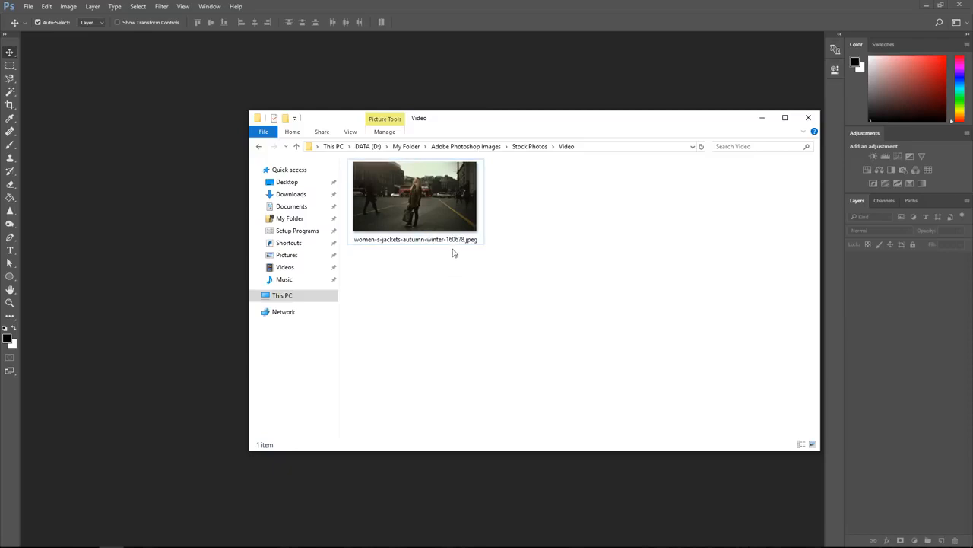
- Drag the street photo of the woman from File Explorer into Photoshop to open it as a document
drag(414, 197, 377, 69)
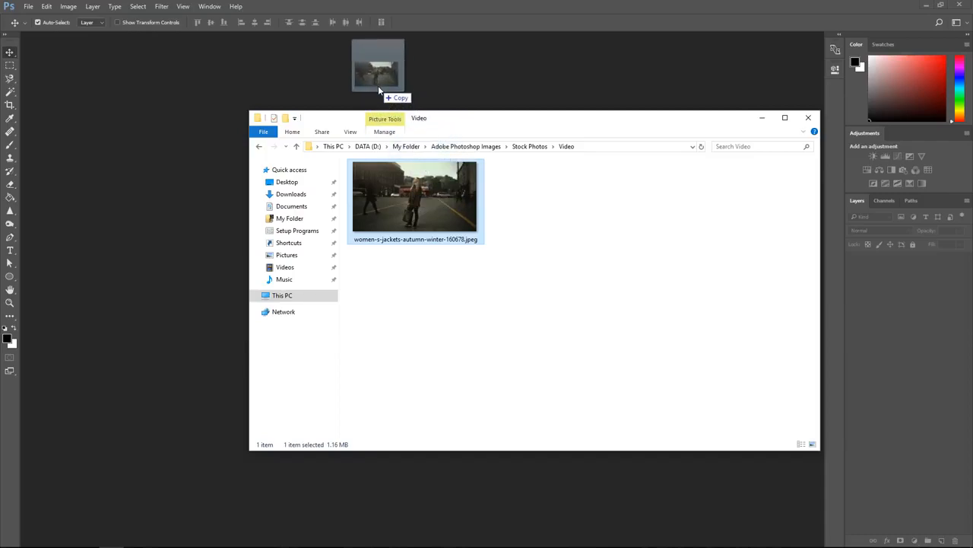
click(27, 6)
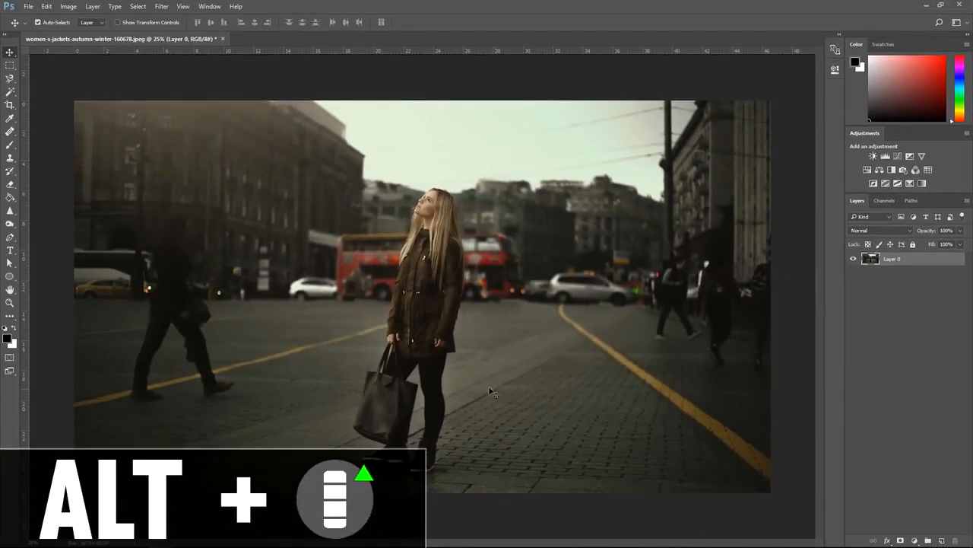
- Zoom into the street photo to view the woman up close before tracing her
scroll(up, 3)
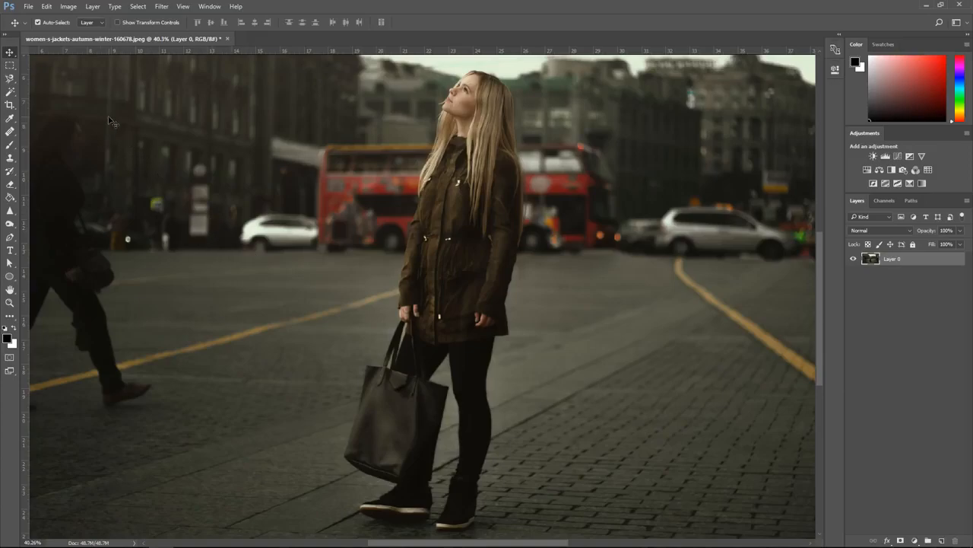
mouse_move(139, 149)
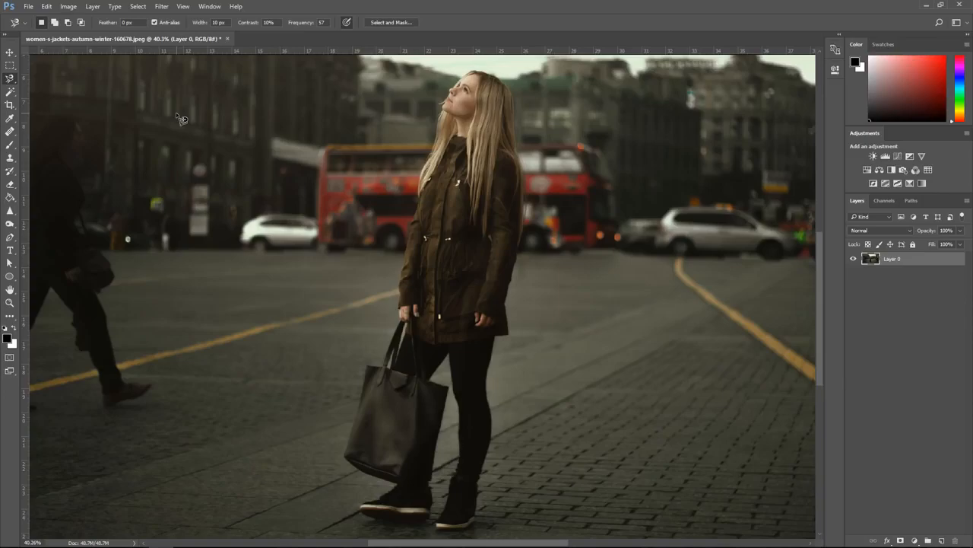
mouse_move(242, 168)
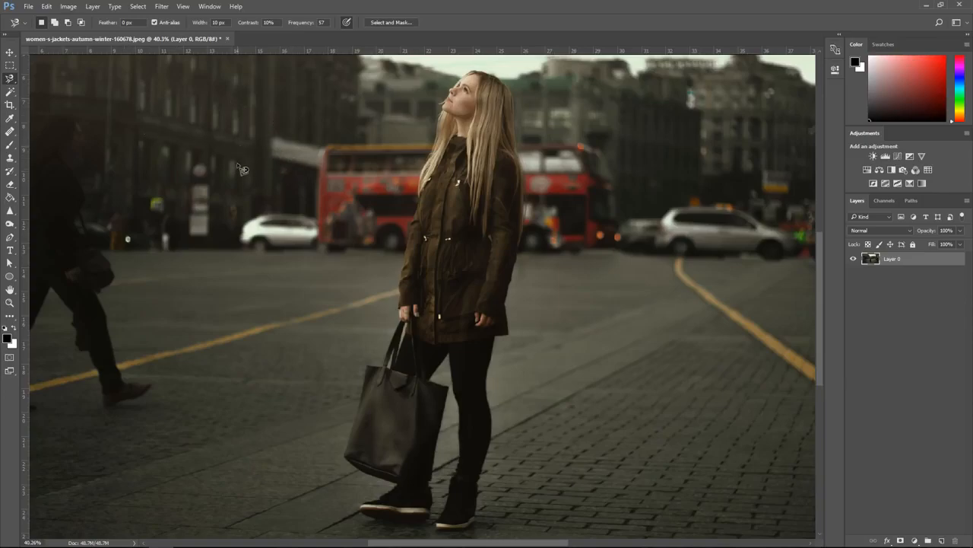
mouse_move(210, 151)
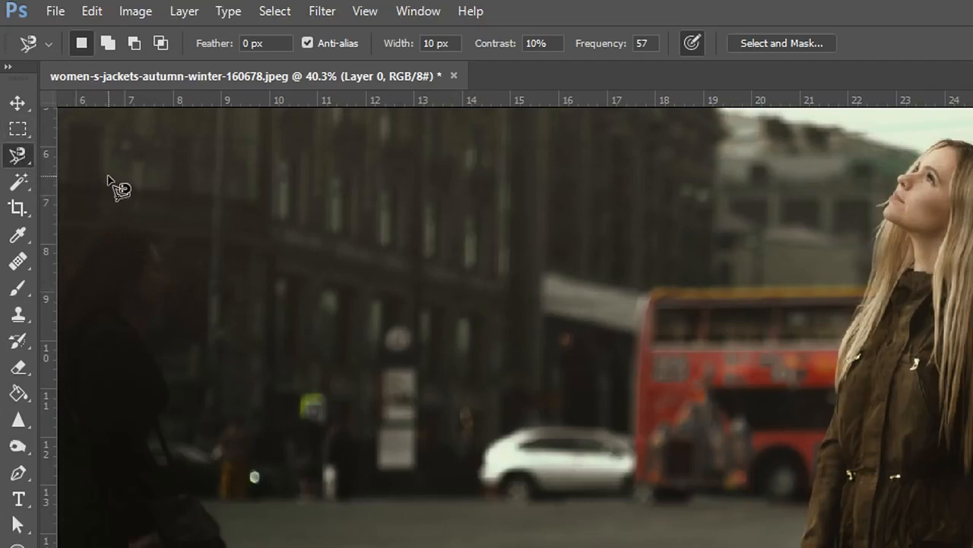
mouse_move(98, 87)
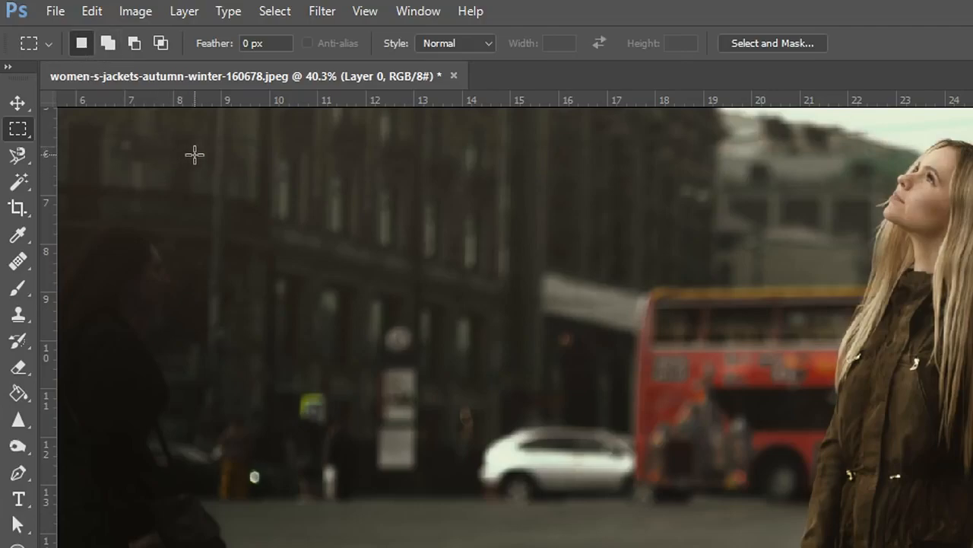
- Practise rectangular marquee selections over the dark building, clearing with Ctrl+D and moving the outline
drag(194, 155, 348, 281)
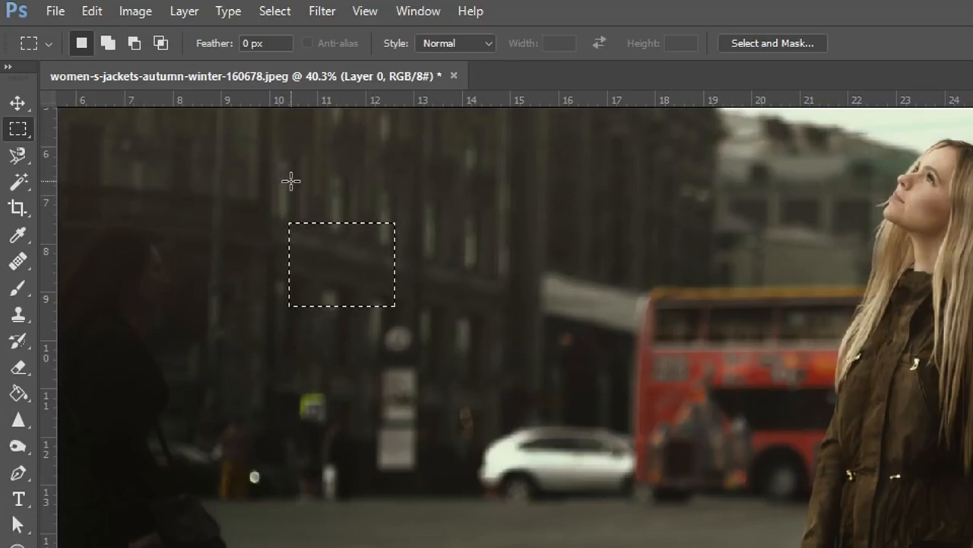
mouse_move(291, 164)
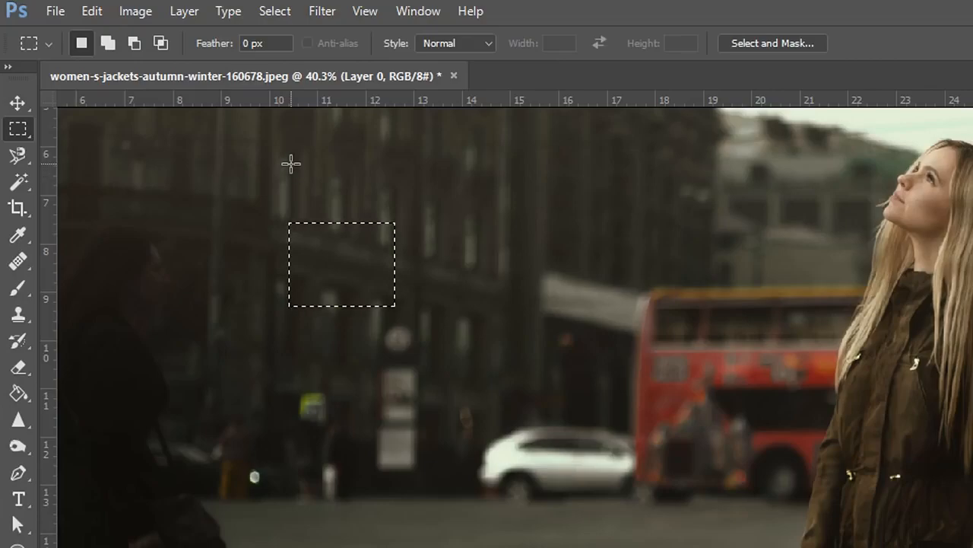
key(ctrl+d)
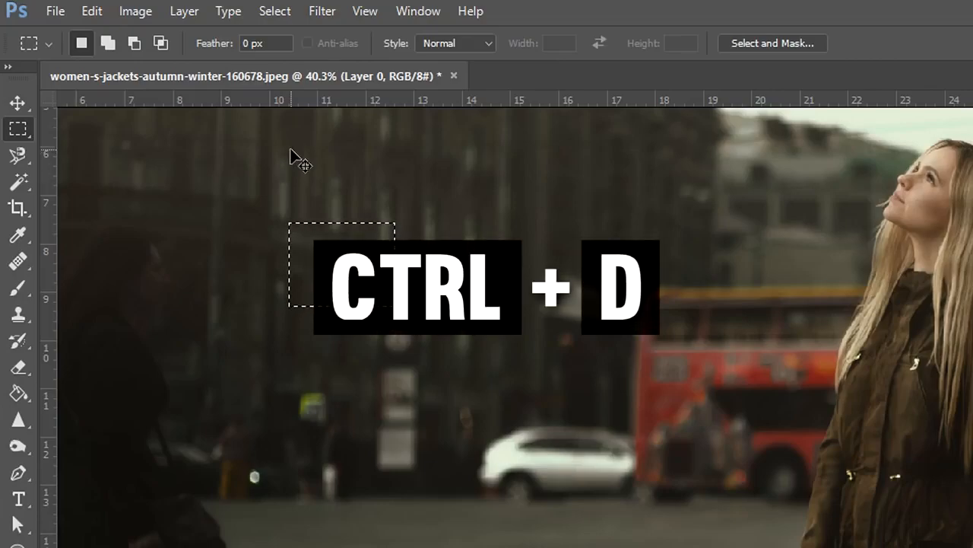
key(ctrl+d)
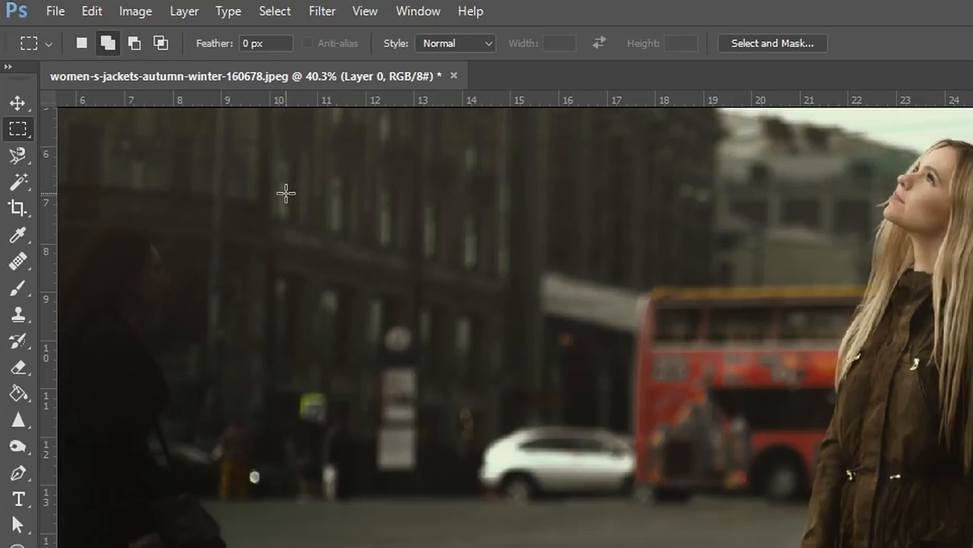
drag(286, 190, 395, 304)
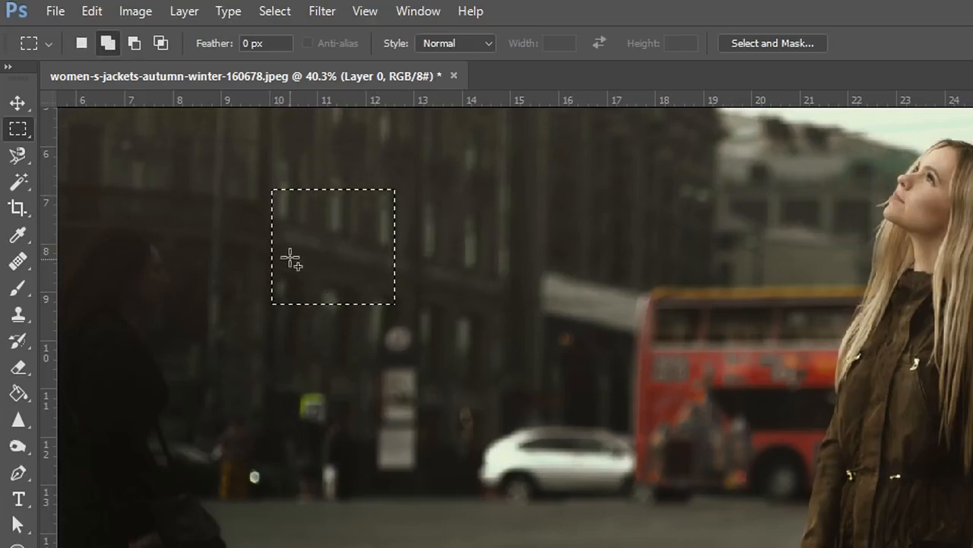
mouse_move(327, 262)
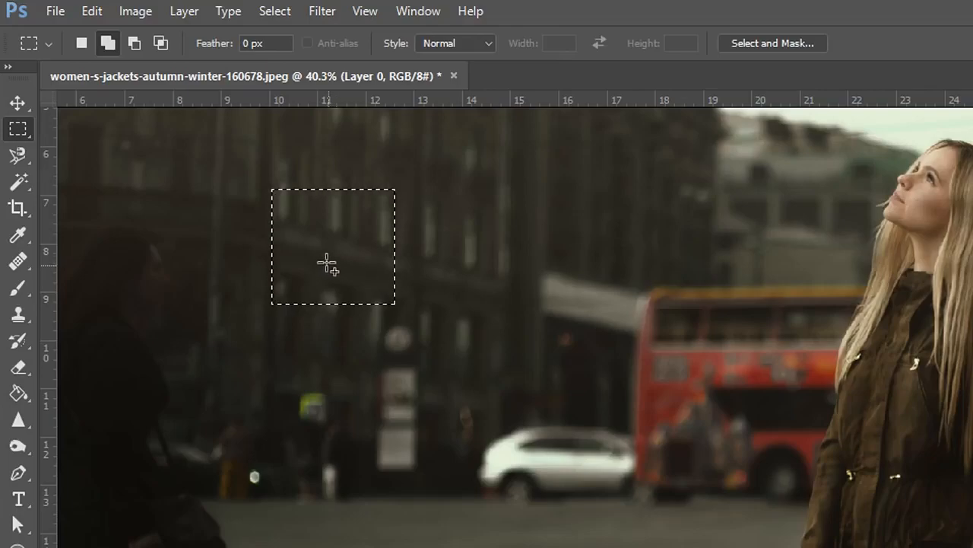
drag(429, 312, 487, 365)
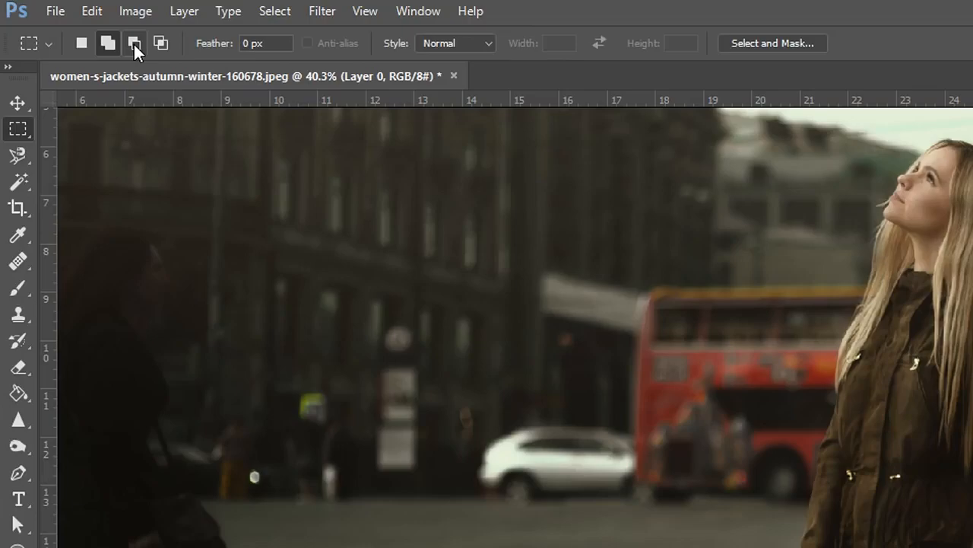
- Combine rectangular selections in add/subtract/intersect modes, ending with a small square around the round sign
drag(304, 213, 486, 362)
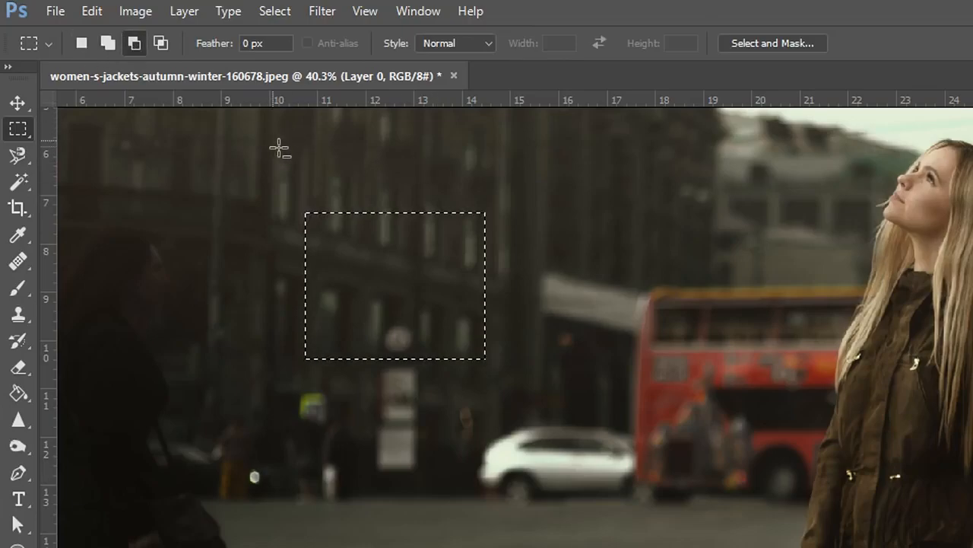
mouse_move(372, 266)
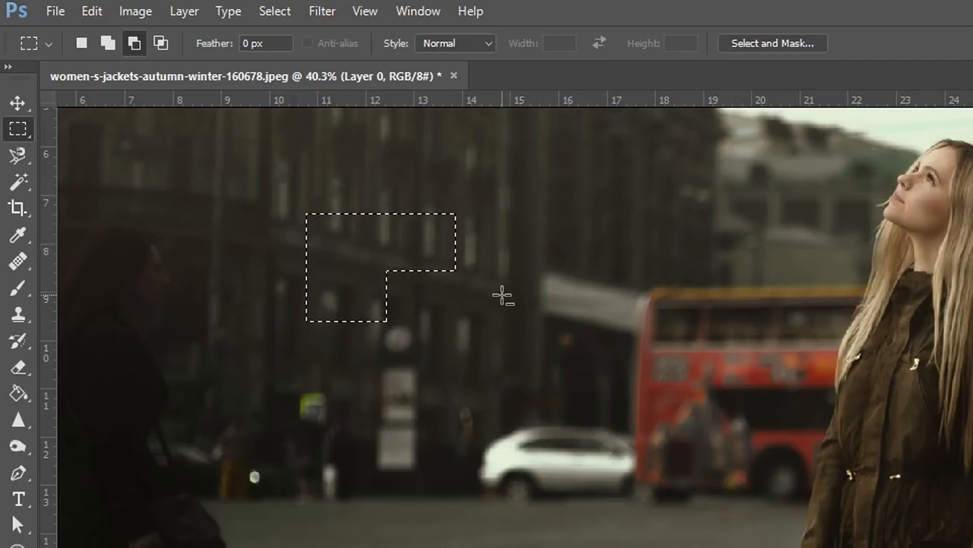
key(ctrl+alt+z)
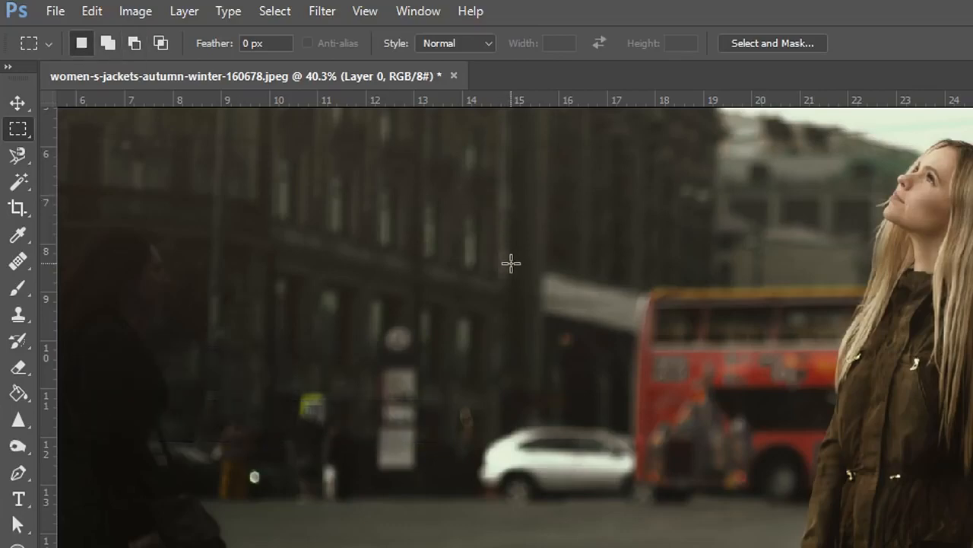
mouse_move(450, 233)
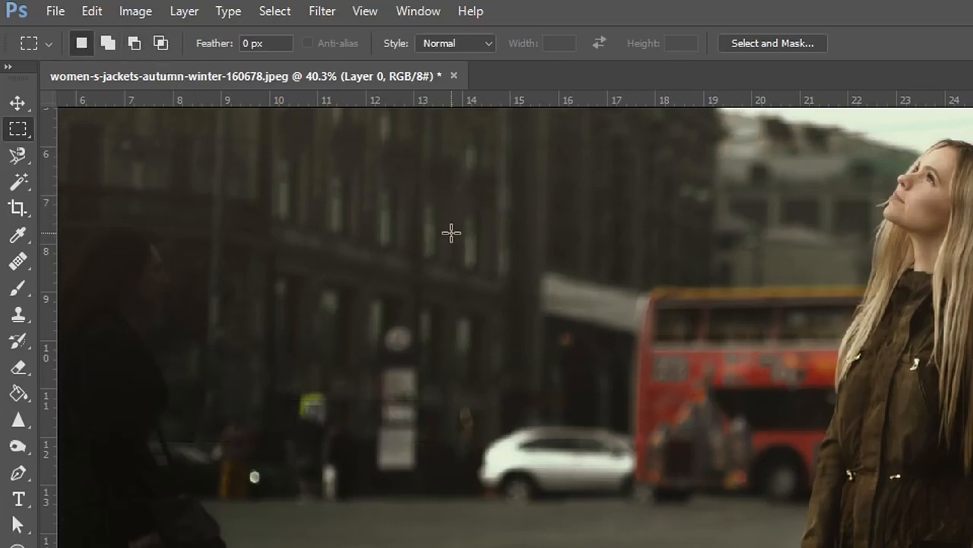
drag(274, 181, 407, 290)
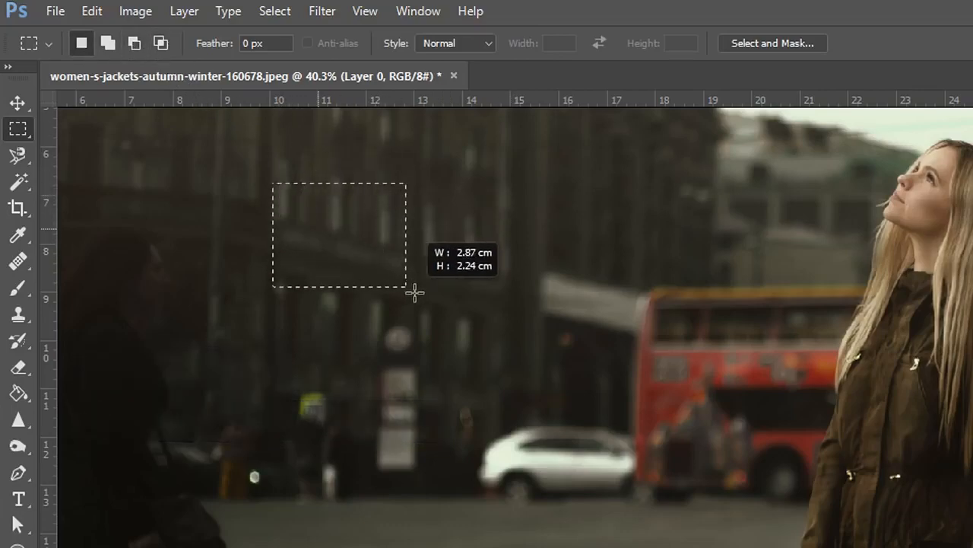
drag(414, 292, 514, 399)
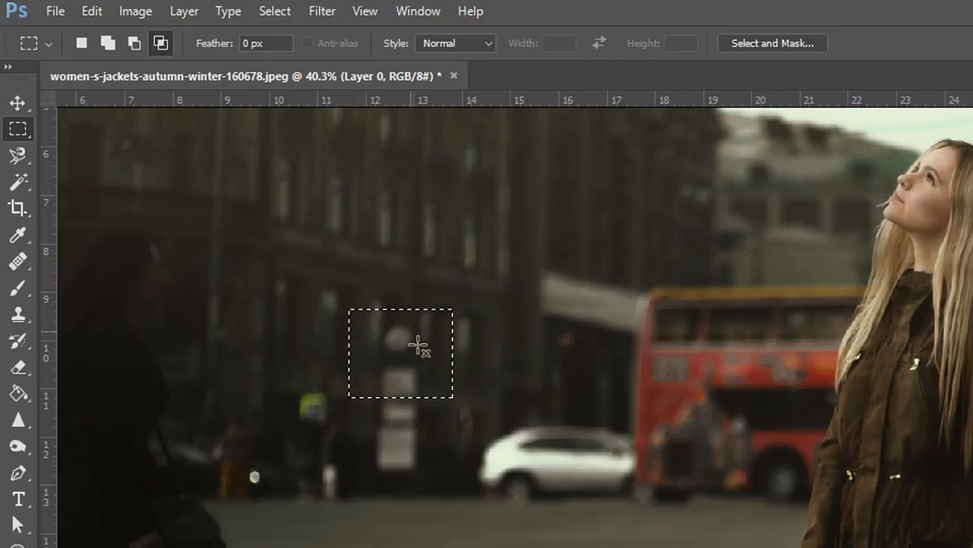
mouse_move(547, 280)
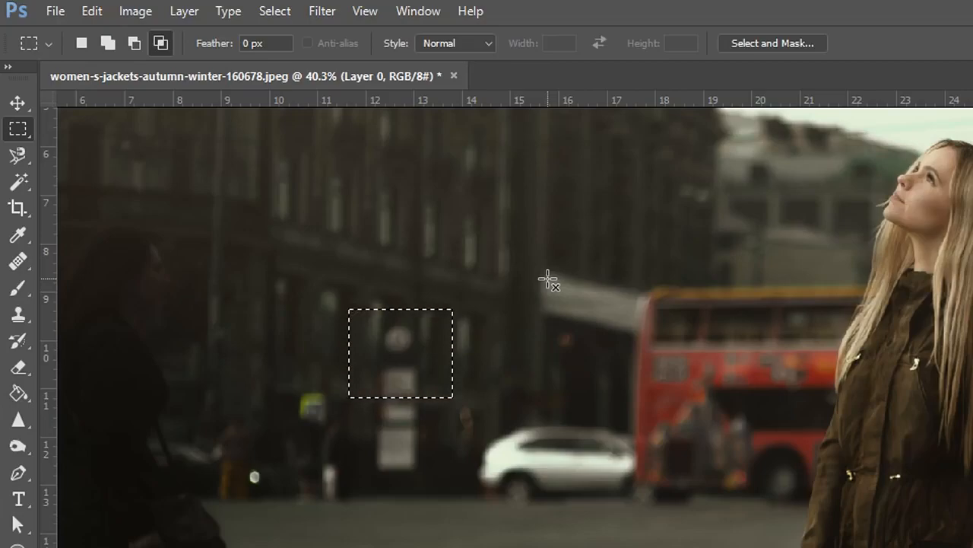
click(18, 155)
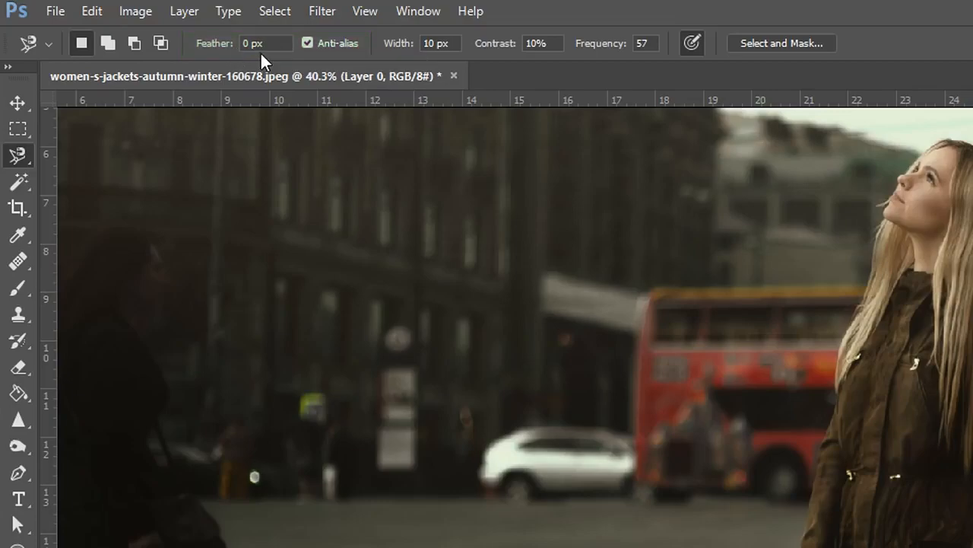
mouse_move(389, 191)
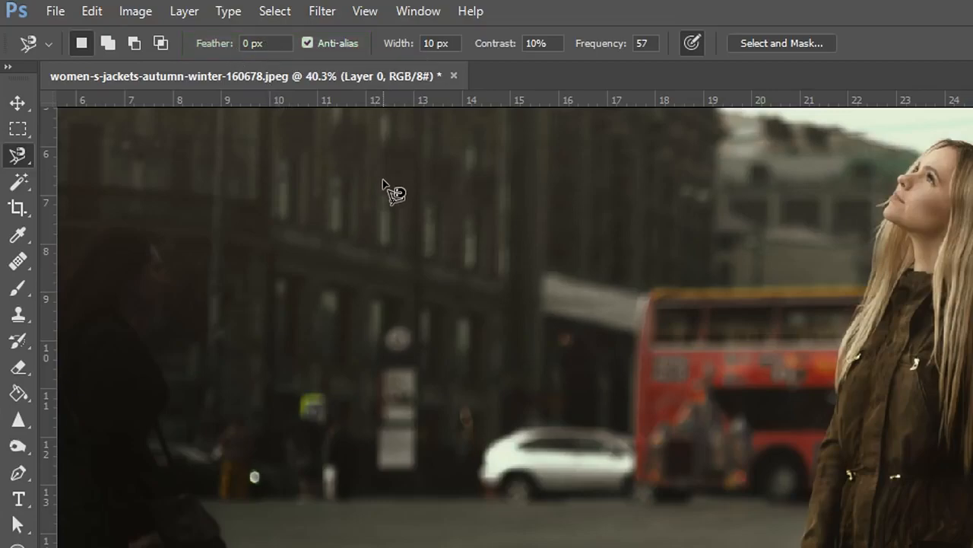
mouse_move(403, 210)
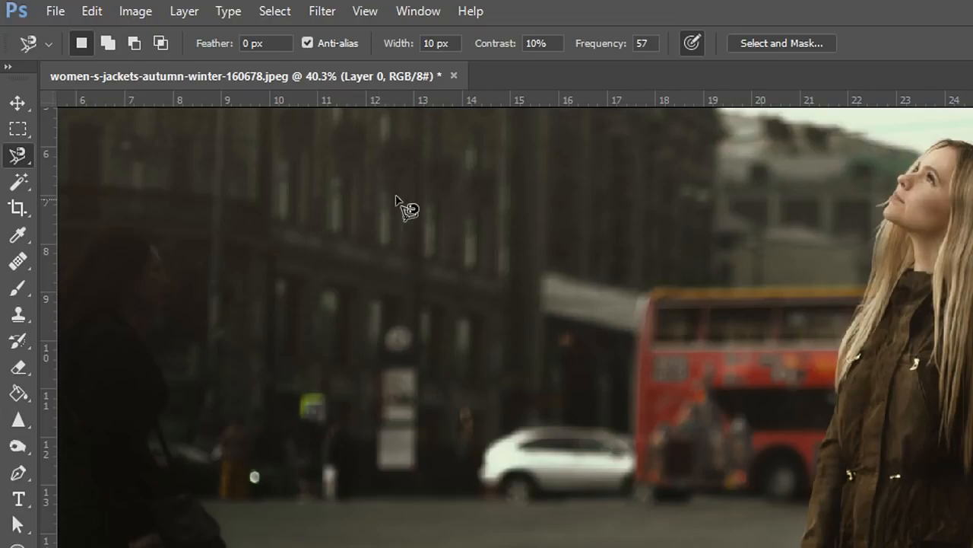
mouse_move(296, 301)
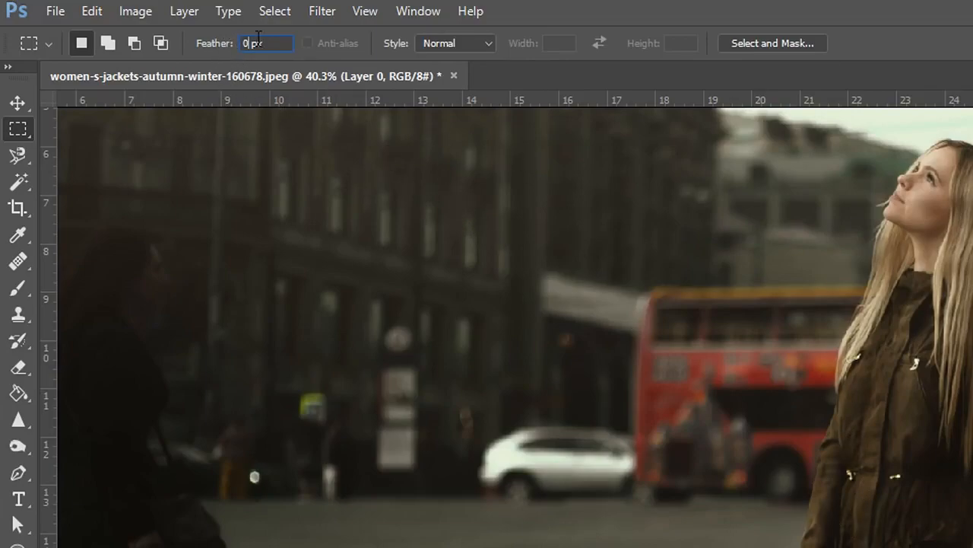
click(18, 155)
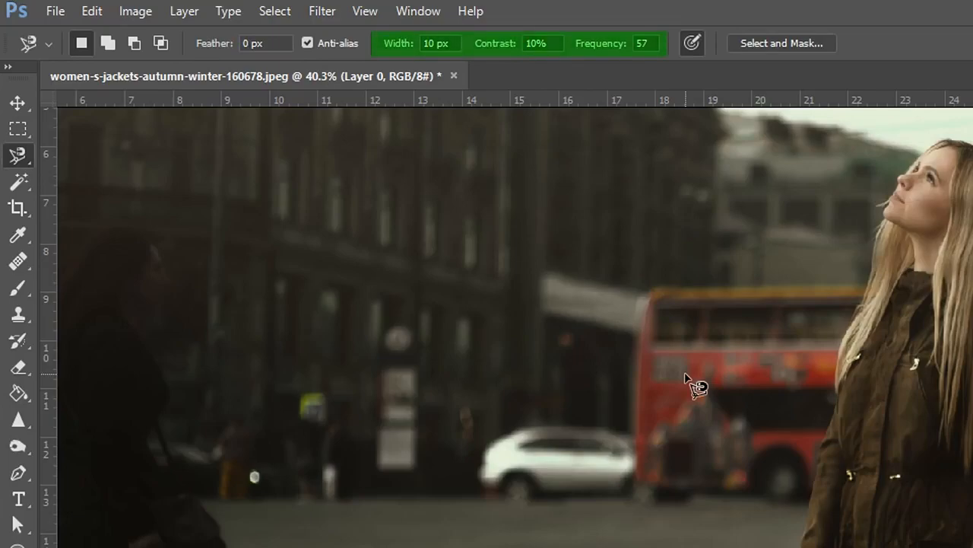
mouse_move(745, 338)
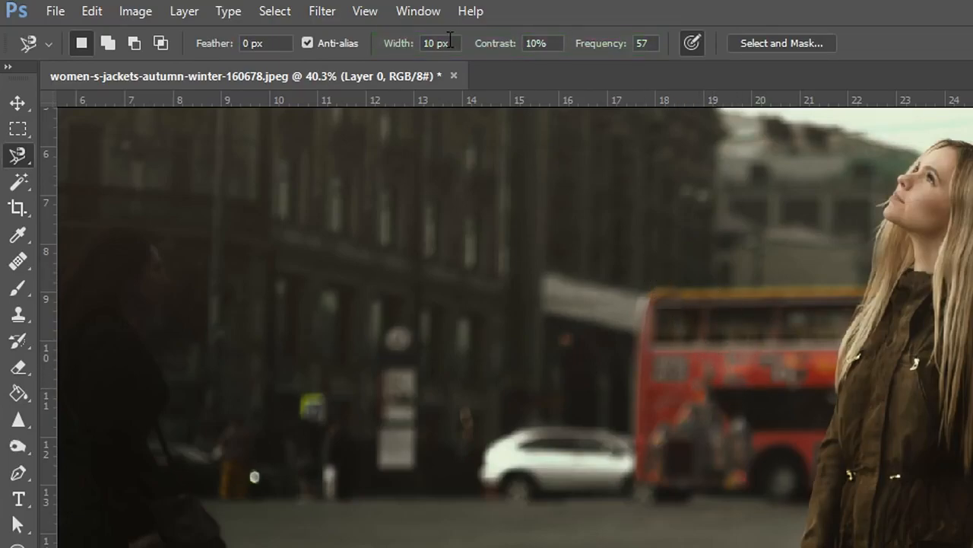
mouse_move(468, 64)
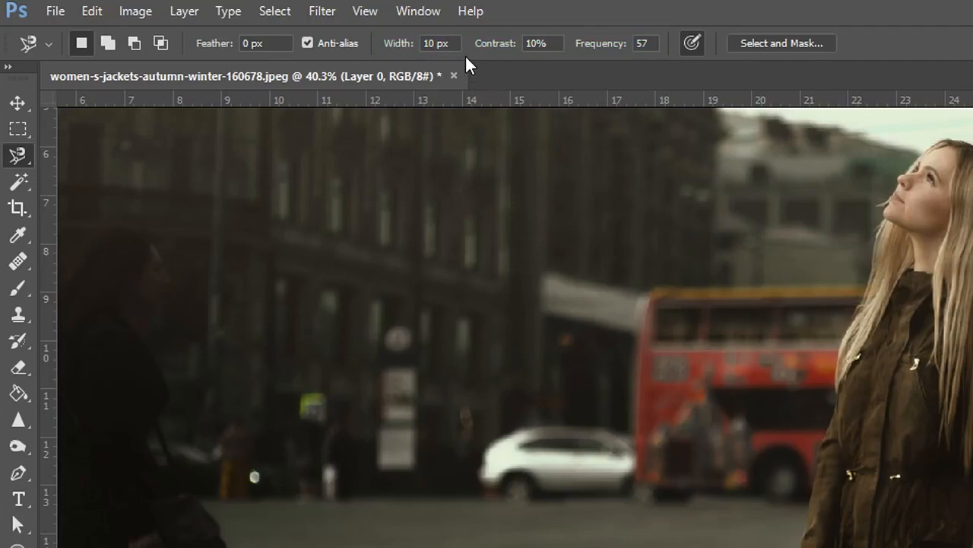
mouse_move(242, 191)
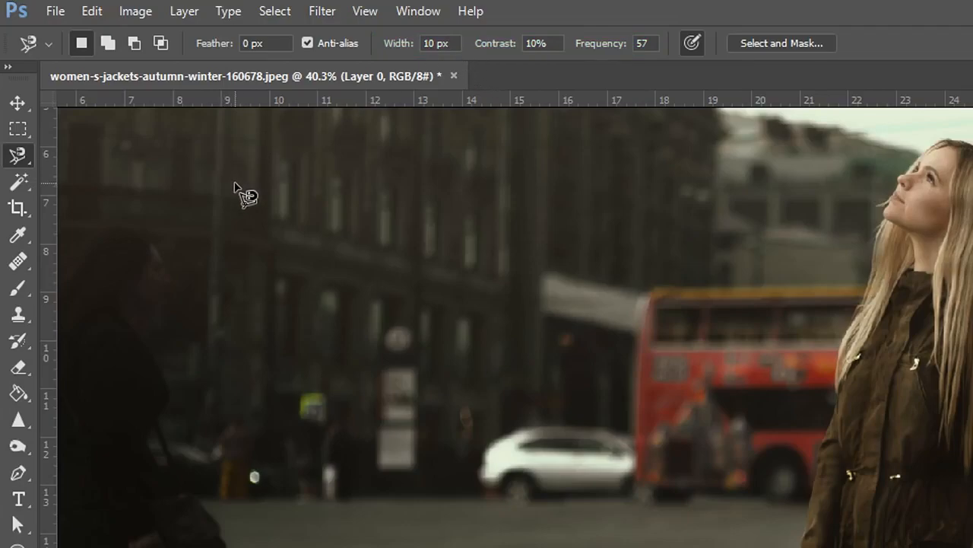
mouse_move(63, 186)
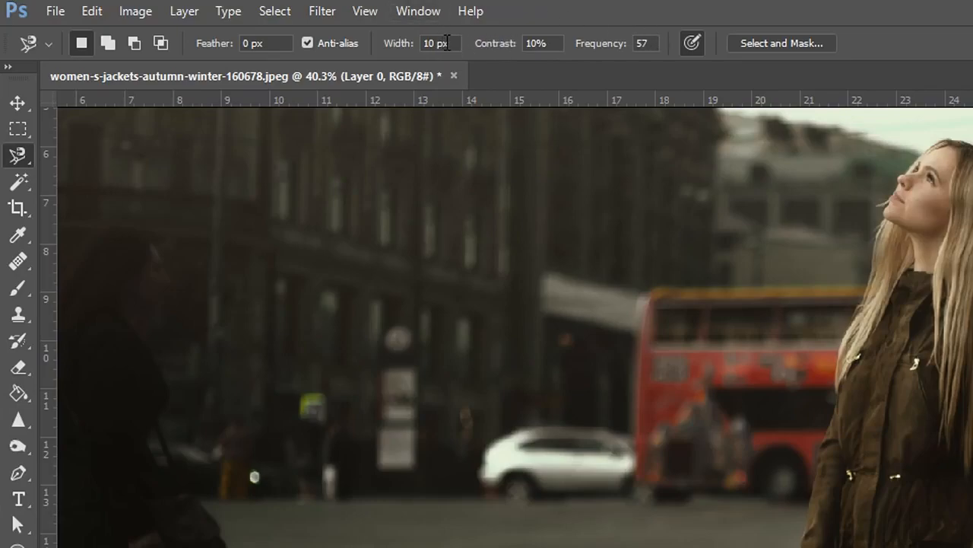
mouse_move(307, 288)
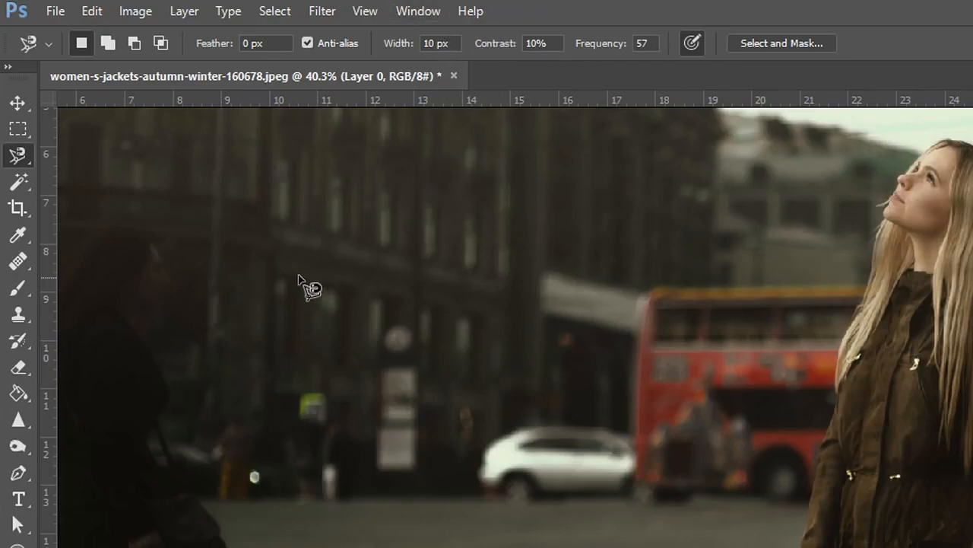
mouse_move(733, 213)
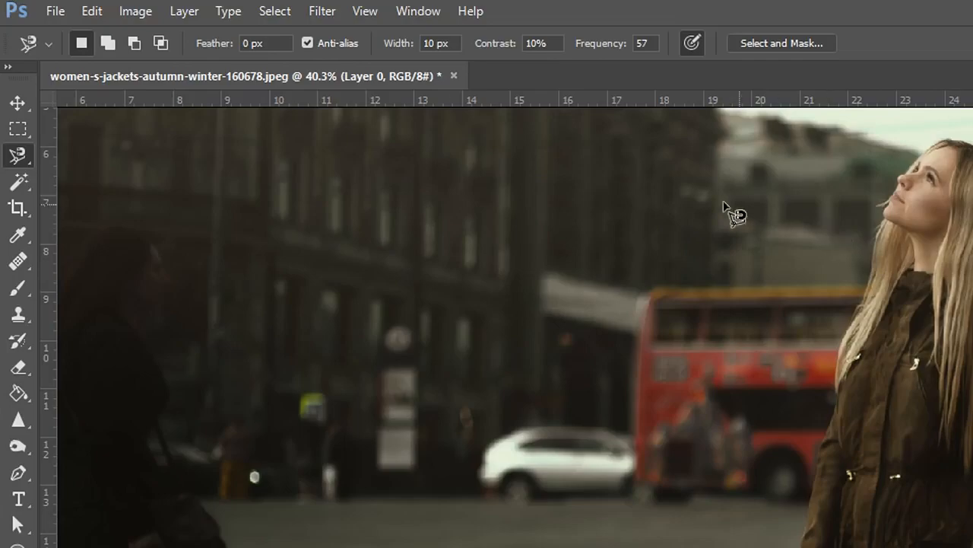
mouse_move(286, 236)
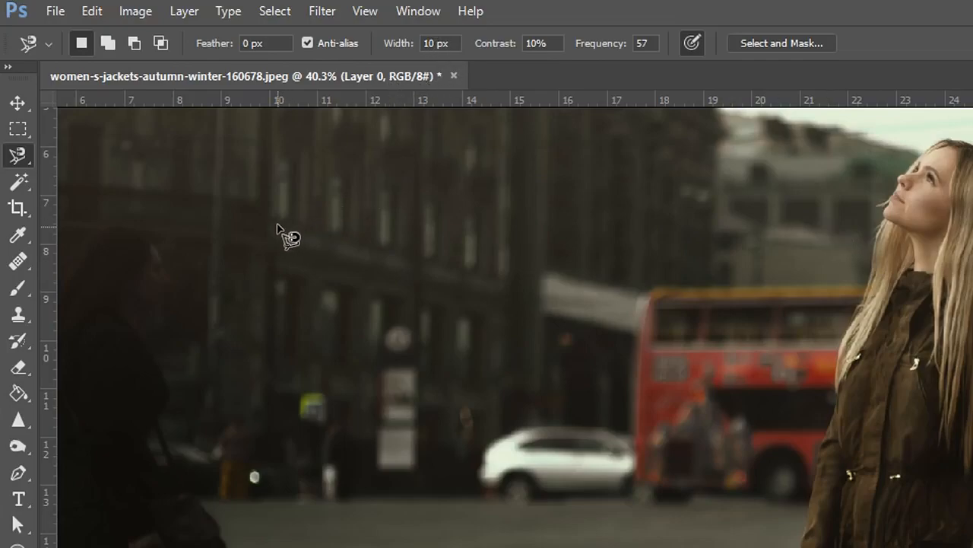
mouse_move(525, 206)
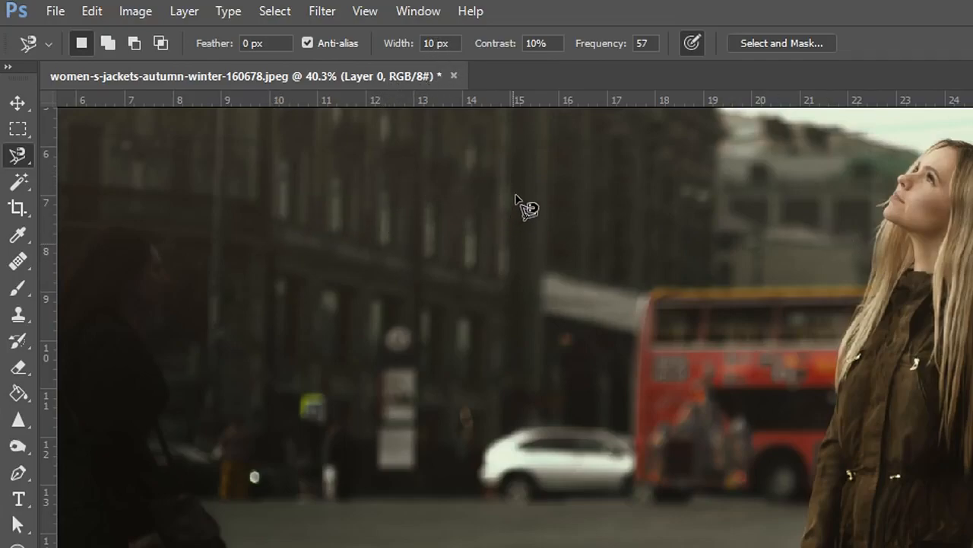
mouse_move(572, 105)
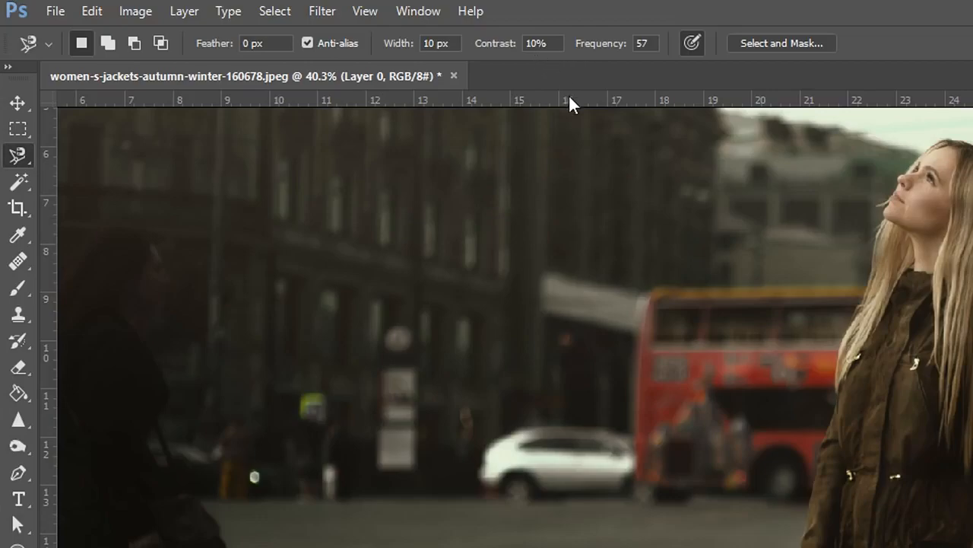
mouse_move(808, 468)
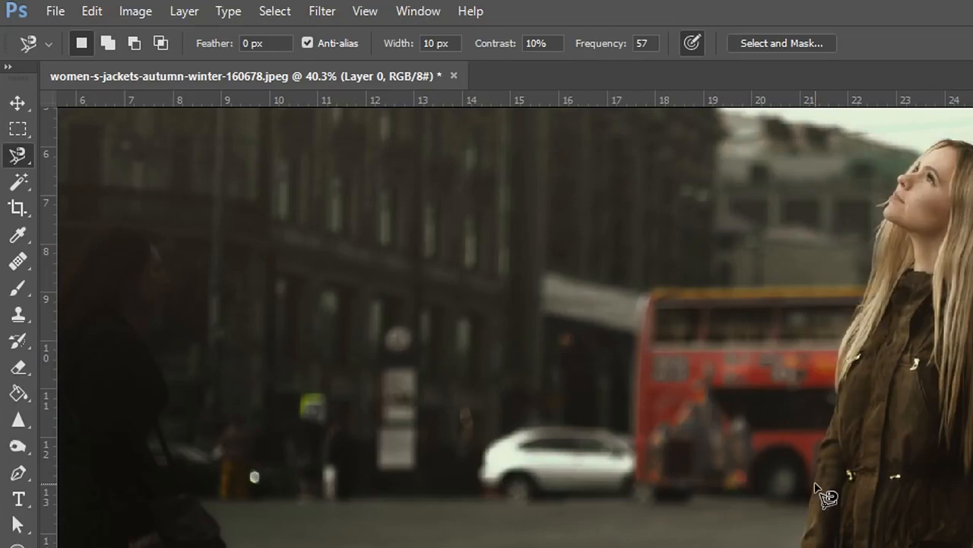
mouse_move(684, 338)
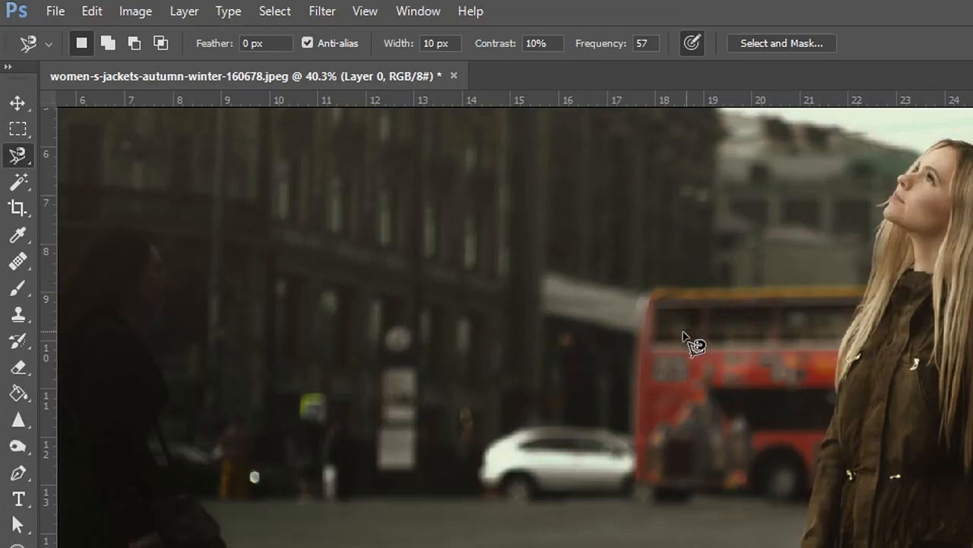
mouse_move(544, 74)
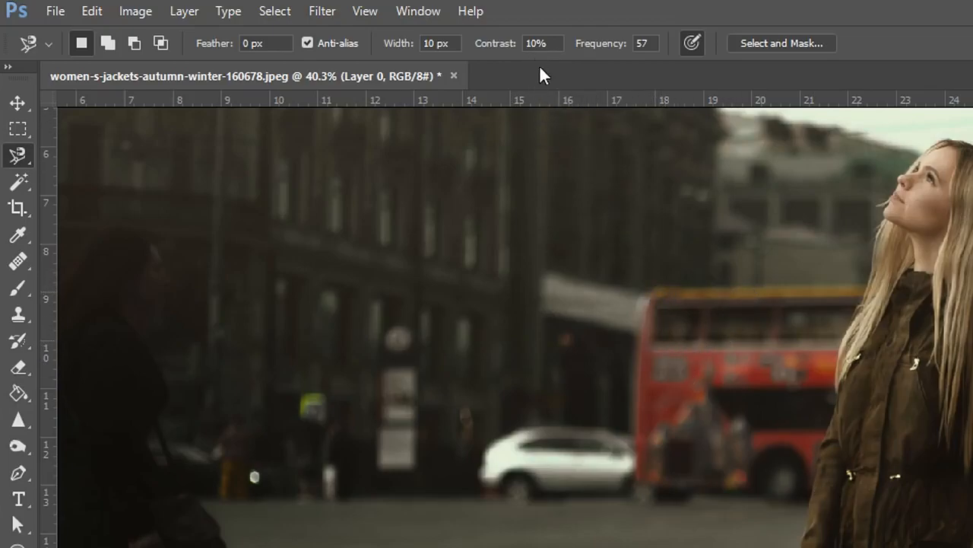
mouse_move(616, 198)
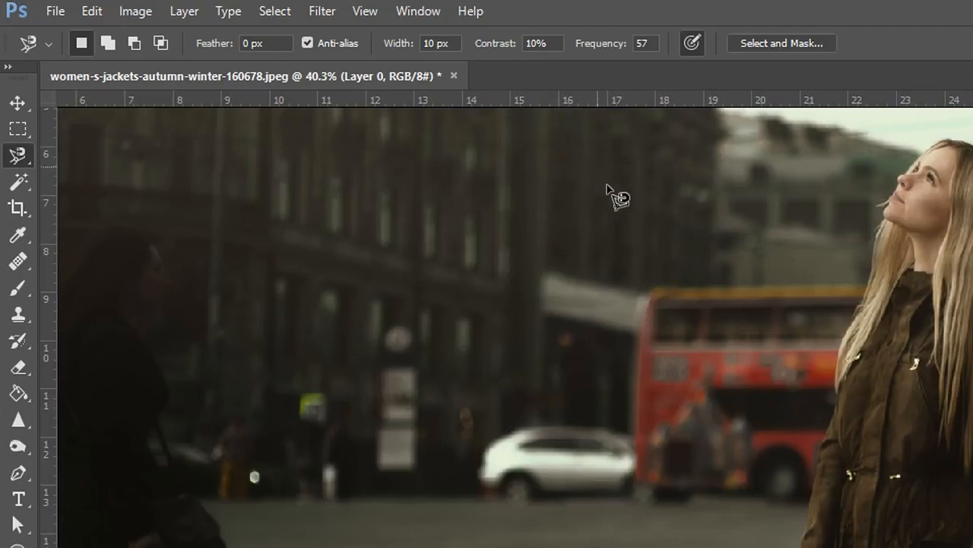
mouse_move(773, 502)
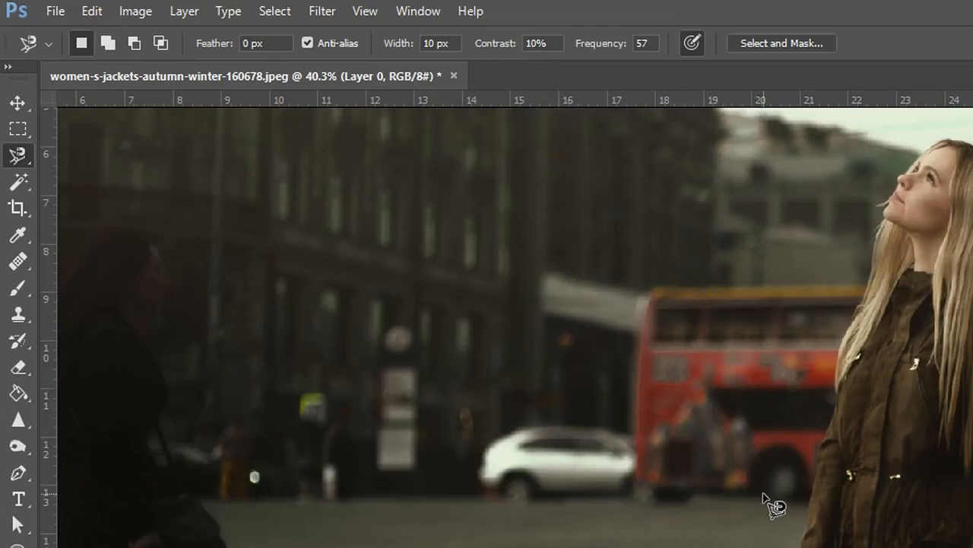
click(647, 43)
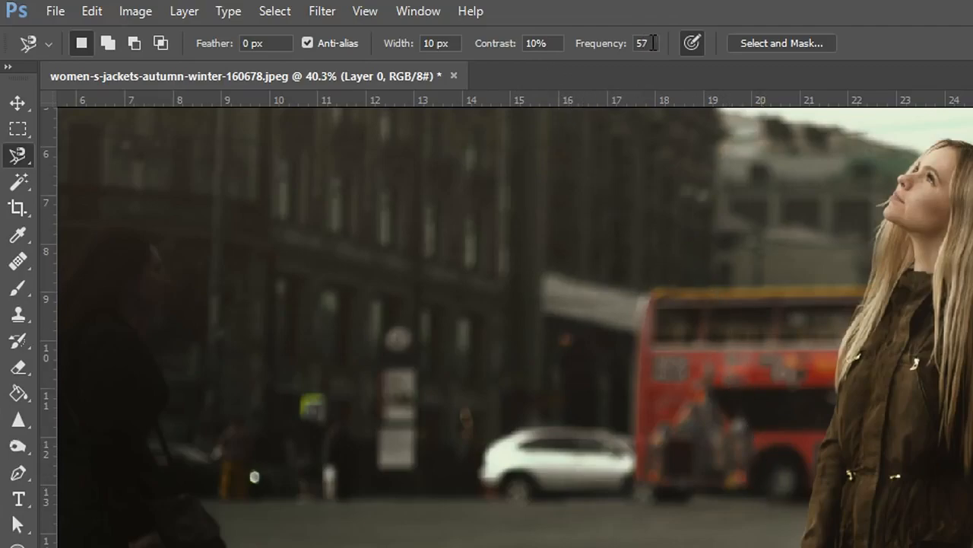
mouse_move(532, 289)
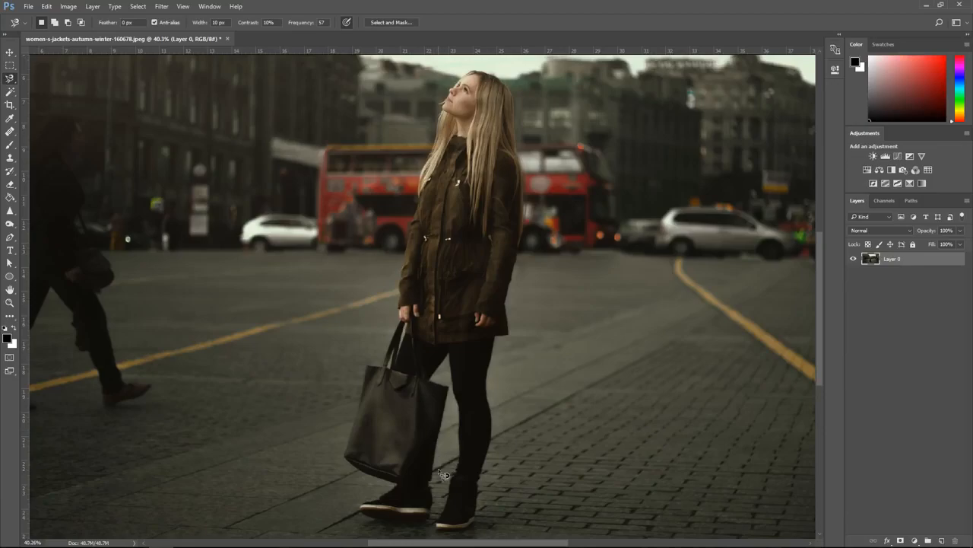
mouse_move(432, 517)
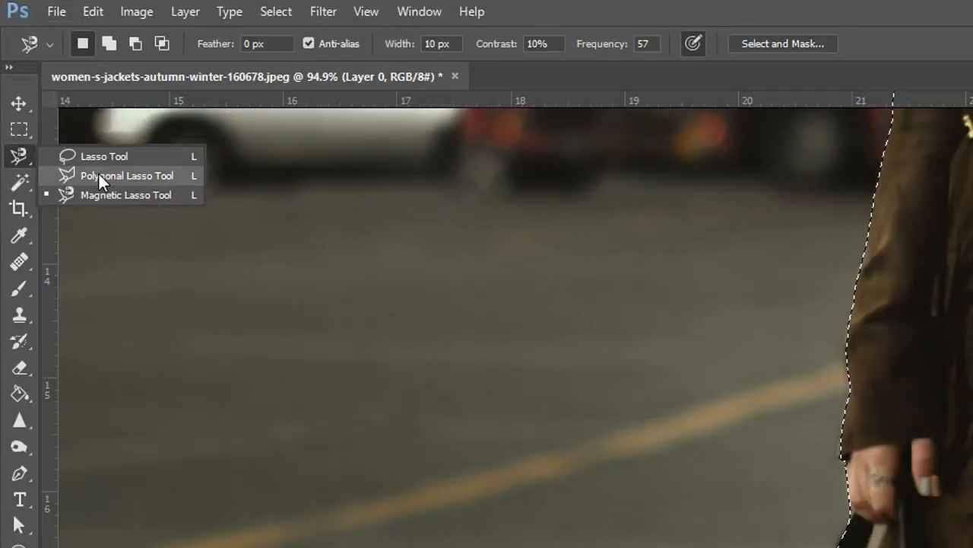
- Add the bag and legs to the selection with the Polygonal Lasso so the whole woman is outlined
click(126, 176)
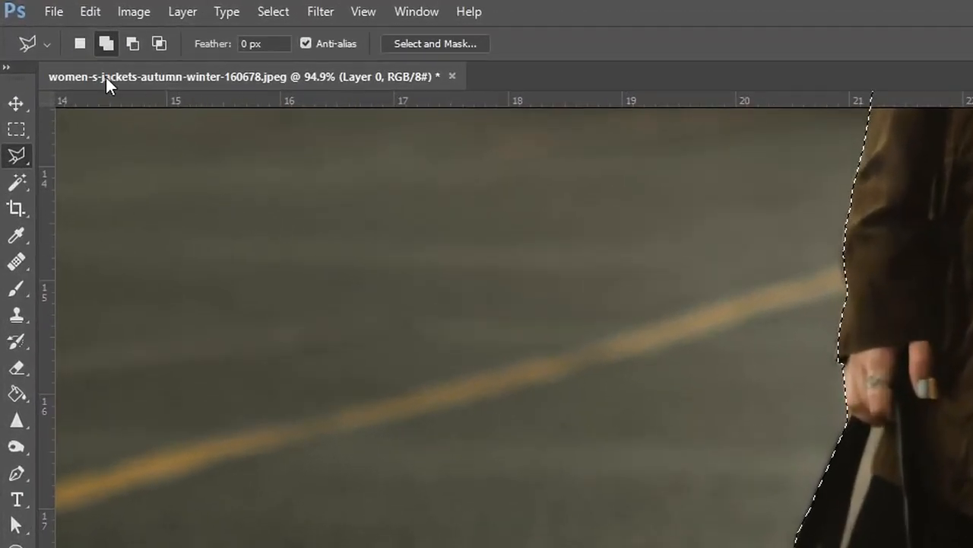
click(106, 43)
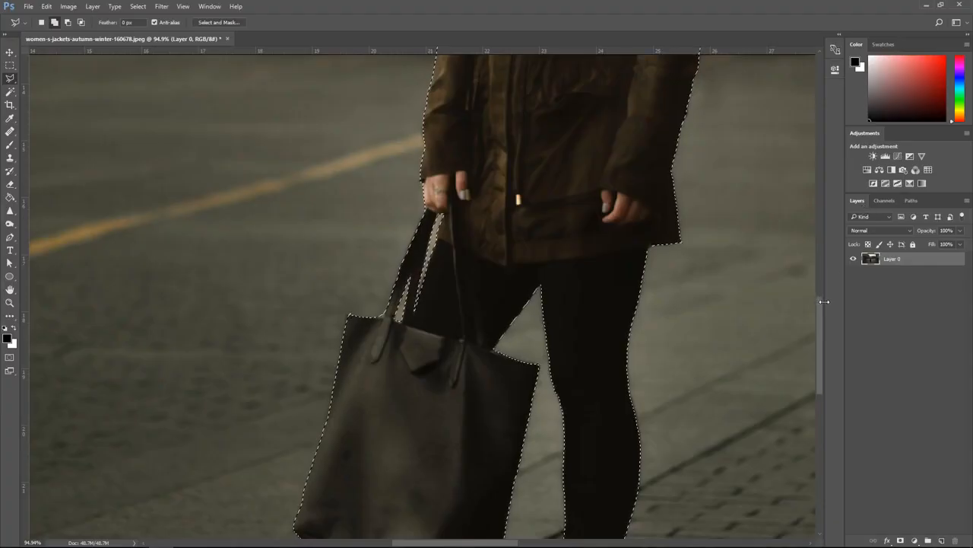
scroll(down, 3)
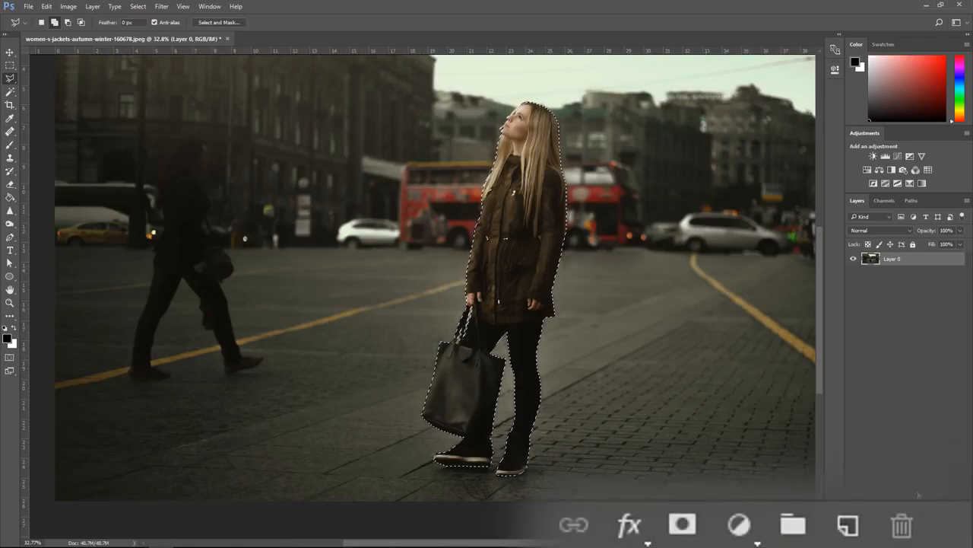
- Add a layer mask hiding the street behind the woman and Shift-toggle it to compare with the original
click(681, 524)
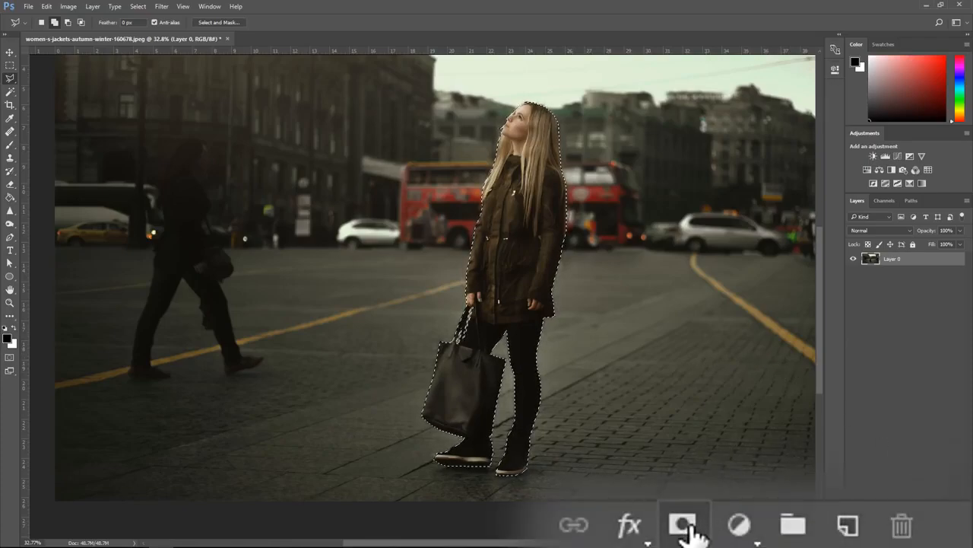
mouse_move(682, 525)
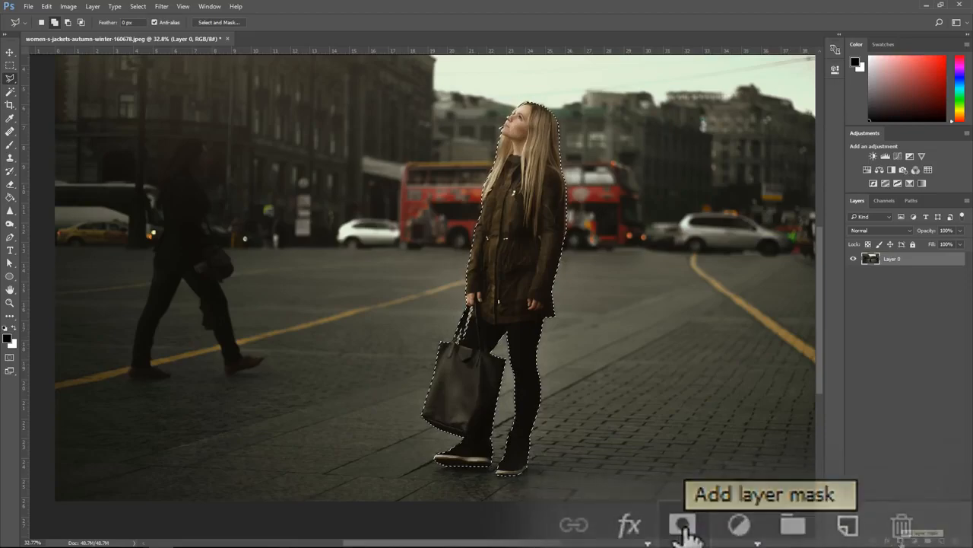
click(681, 525)
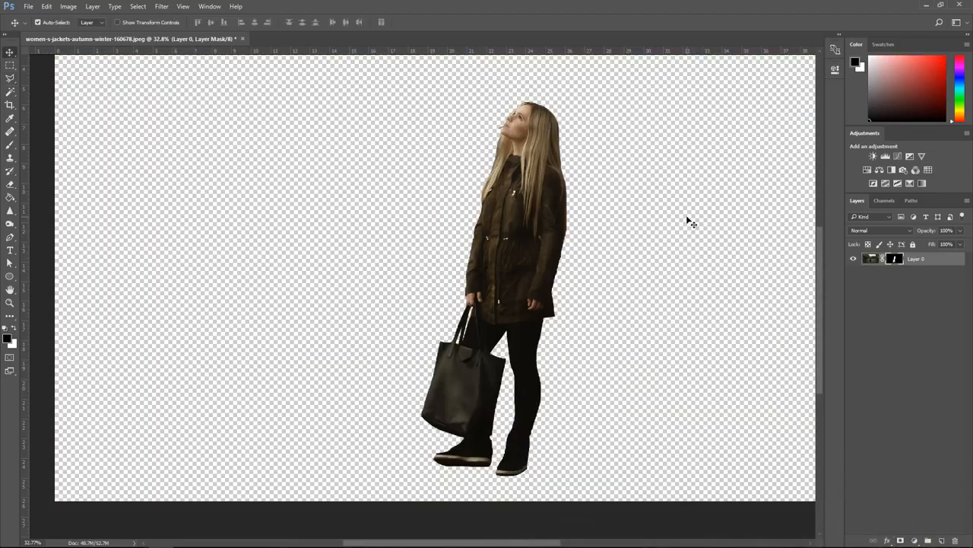
mouse_move(727, 220)
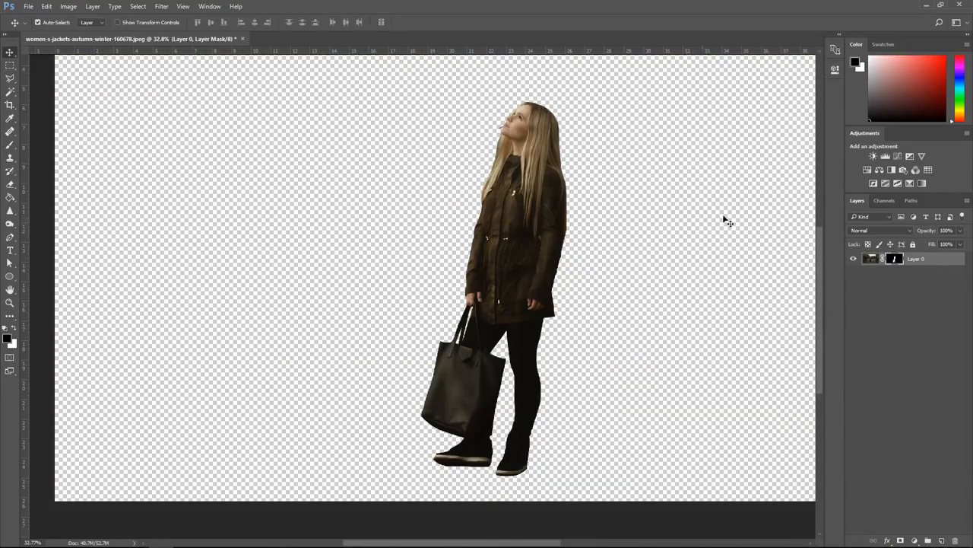
key(shift)
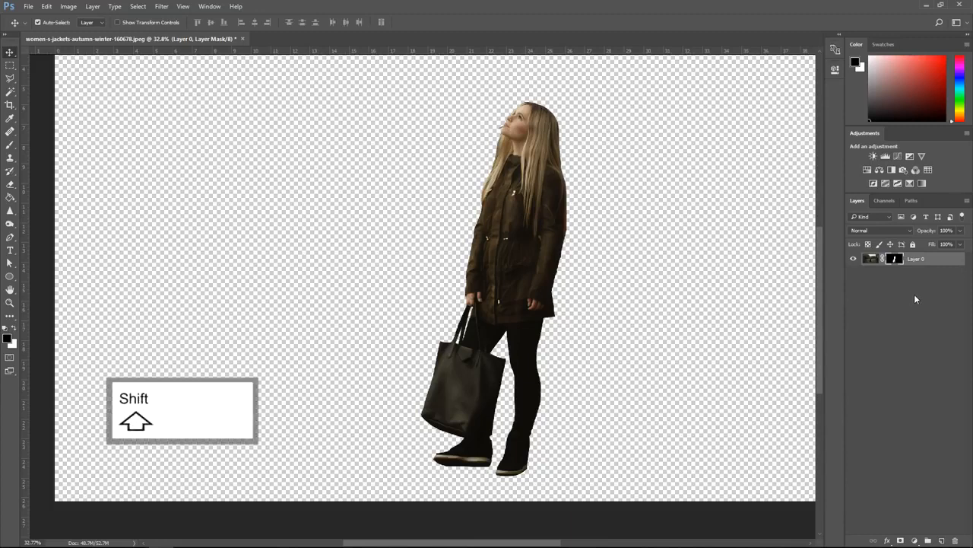
key(shift)
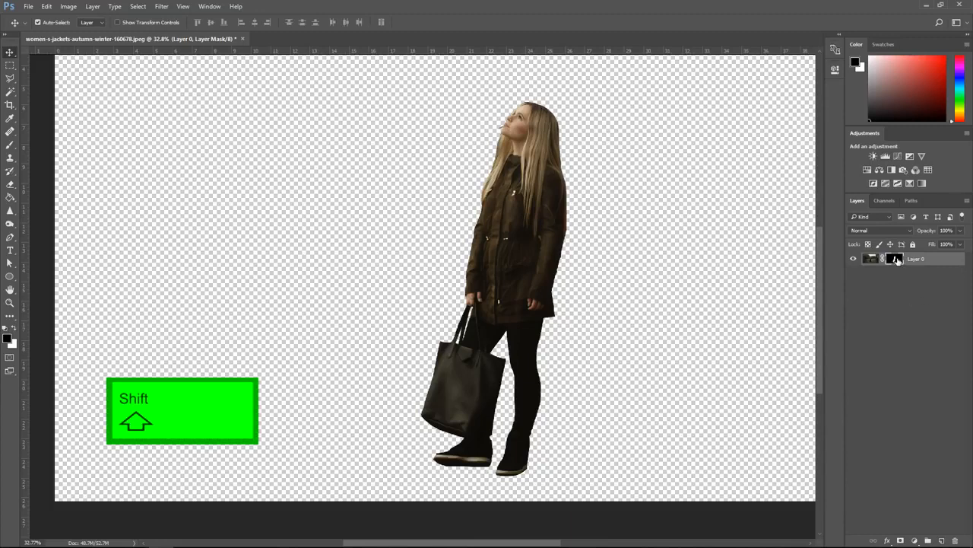
click(894, 259)
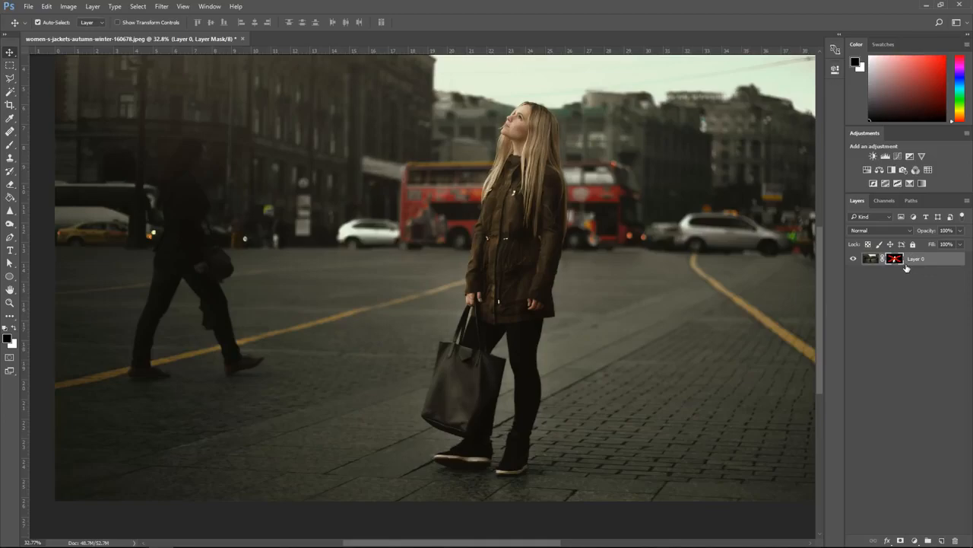
key(shift)
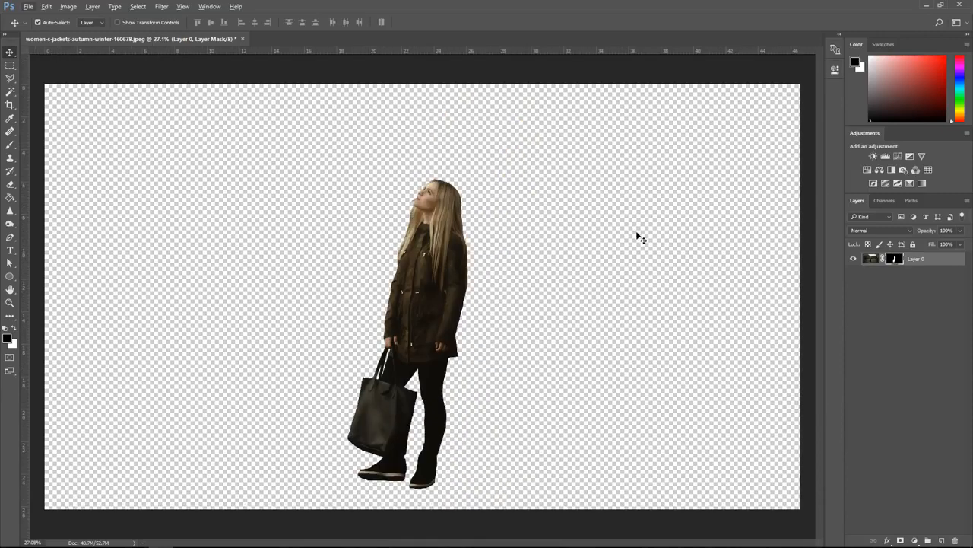
mouse_move(822, 269)
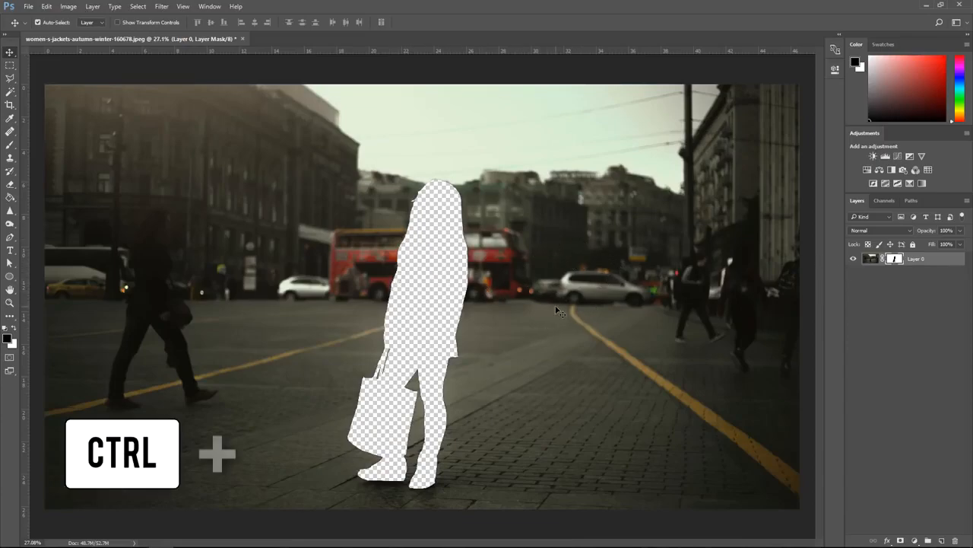
- Invert the layer mask with Ctrl+I and invert it back so the woman stays isolated
key(ctrl+i)
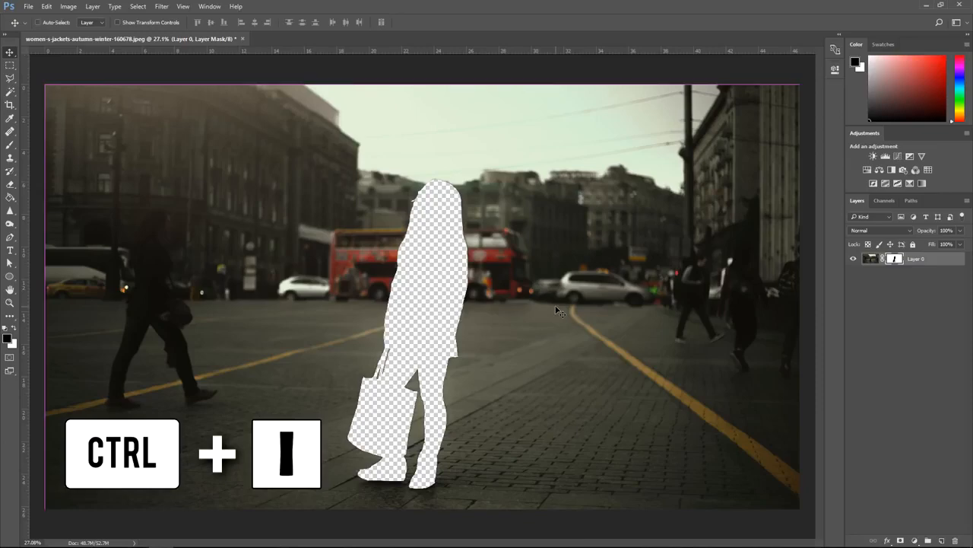
key(ctrl+i)
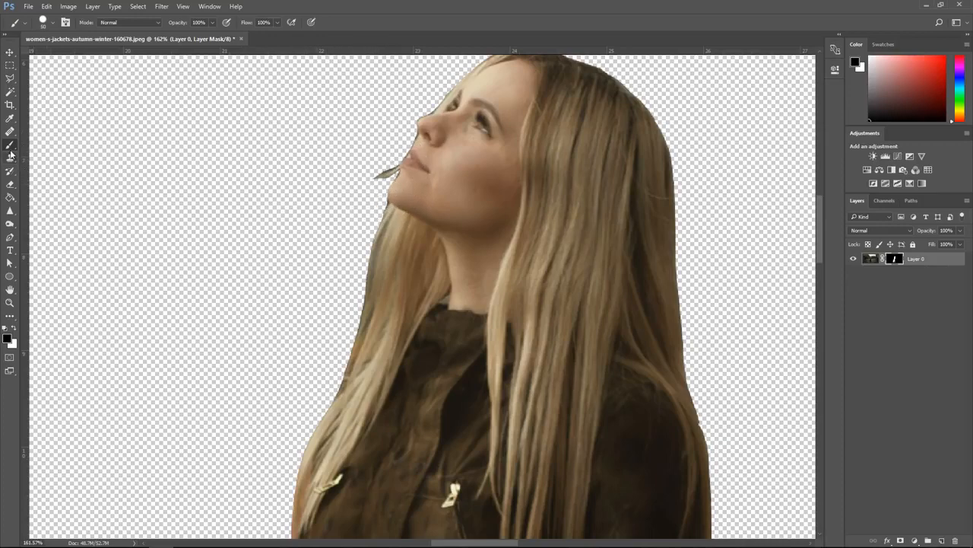
mouse_move(104, 265)
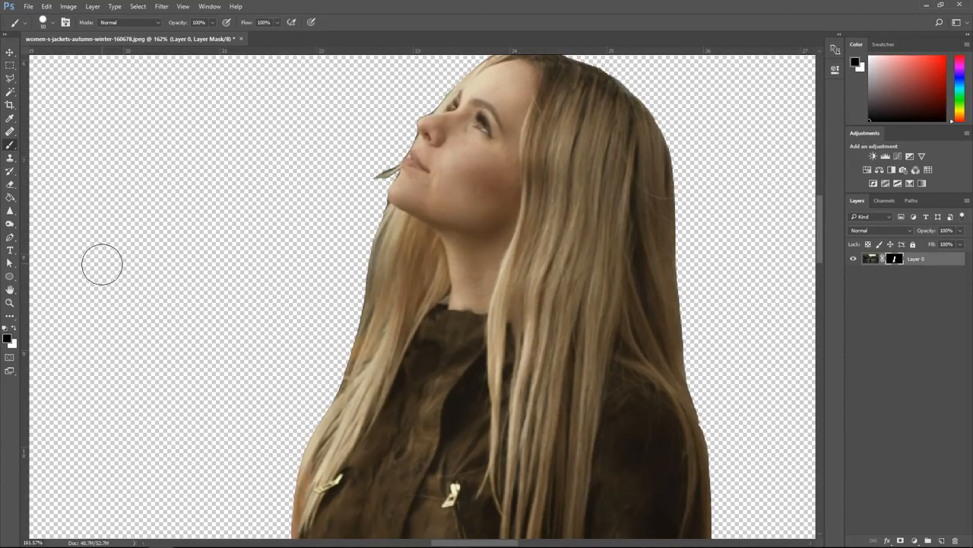
mouse_move(44, 344)
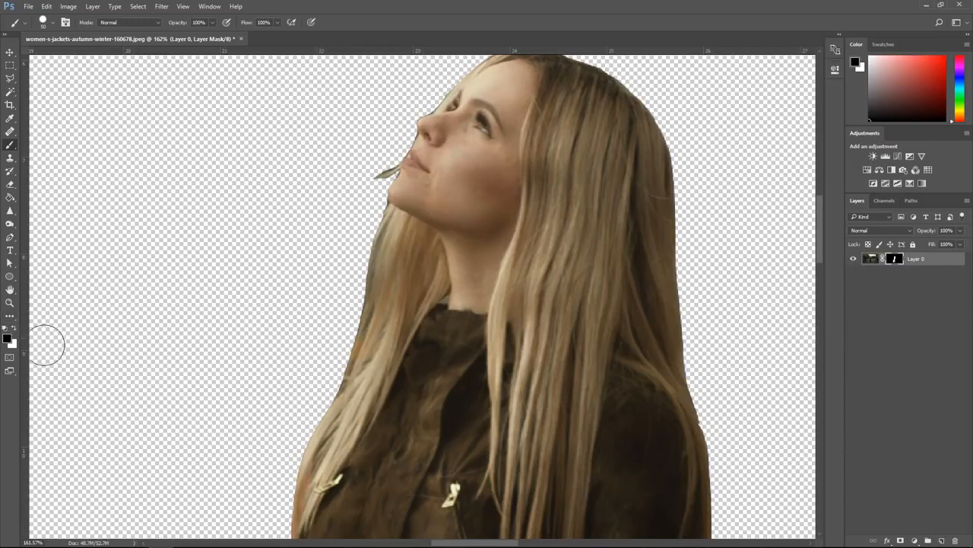
- Paint black on the layer mask along the woman's hair edge to hide leftover background
click(43, 21)
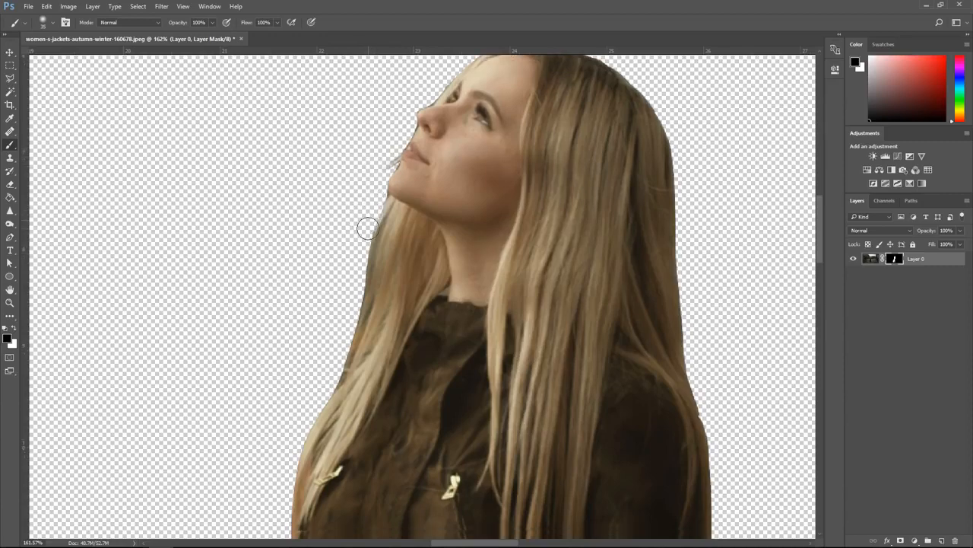
scroll(down, 3)
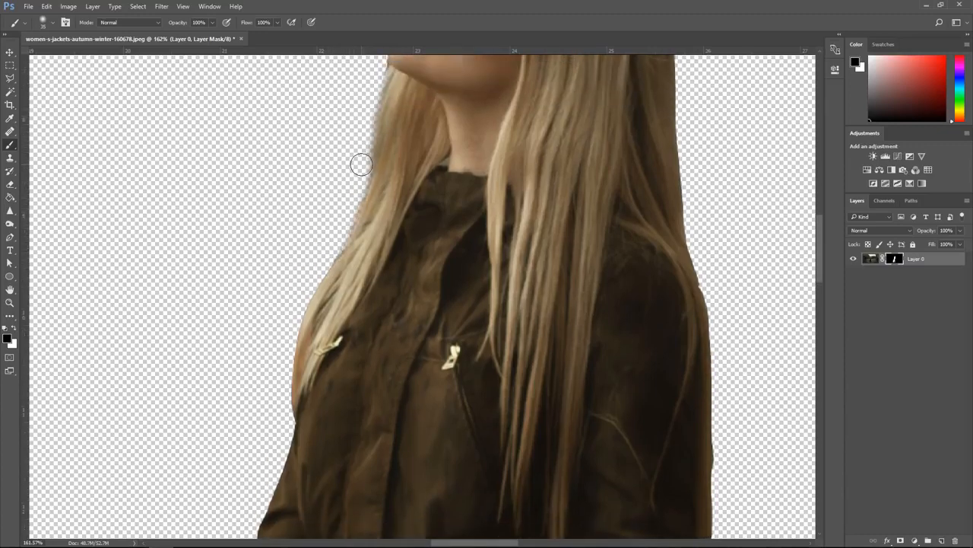
scroll(down, 3)
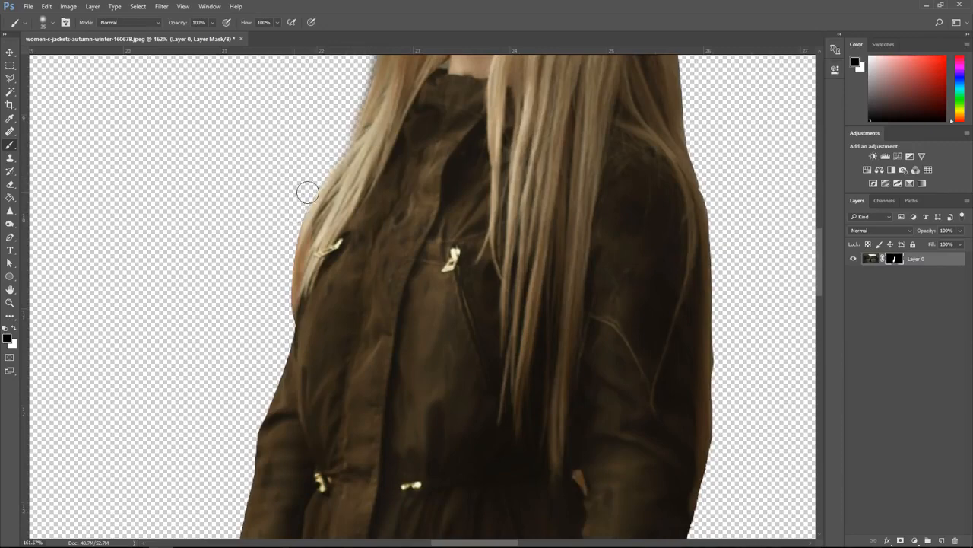
drag(307, 191, 280, 315)
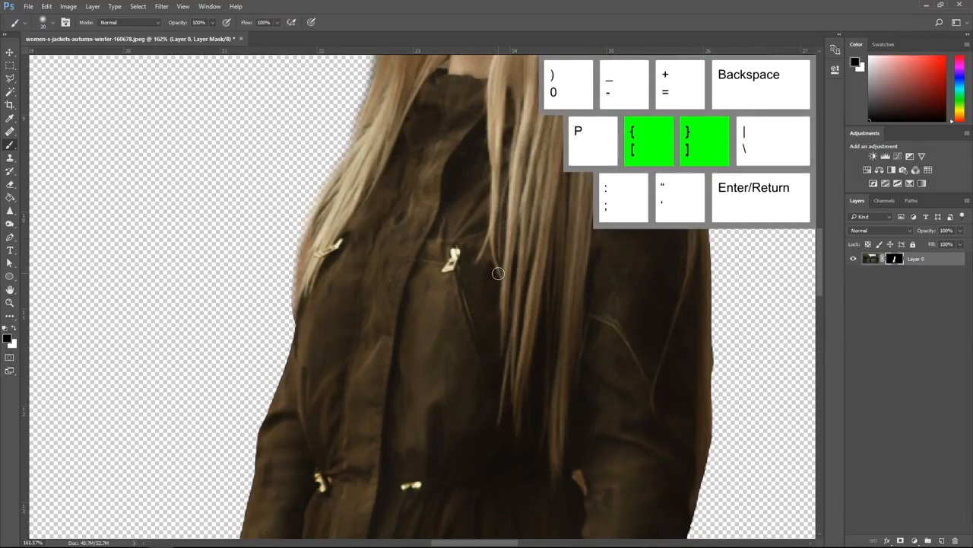
mouse_move(216, 185)
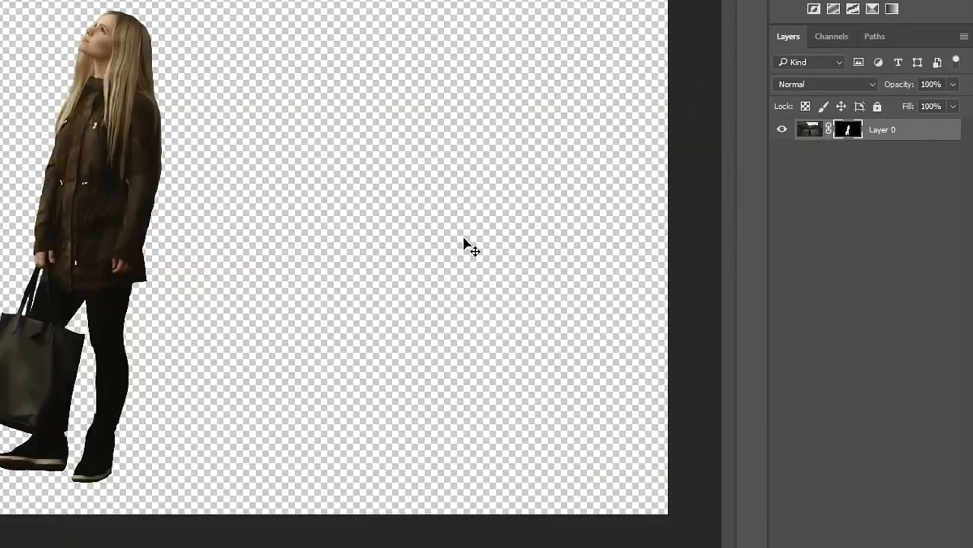
mouse_move(913, 155)
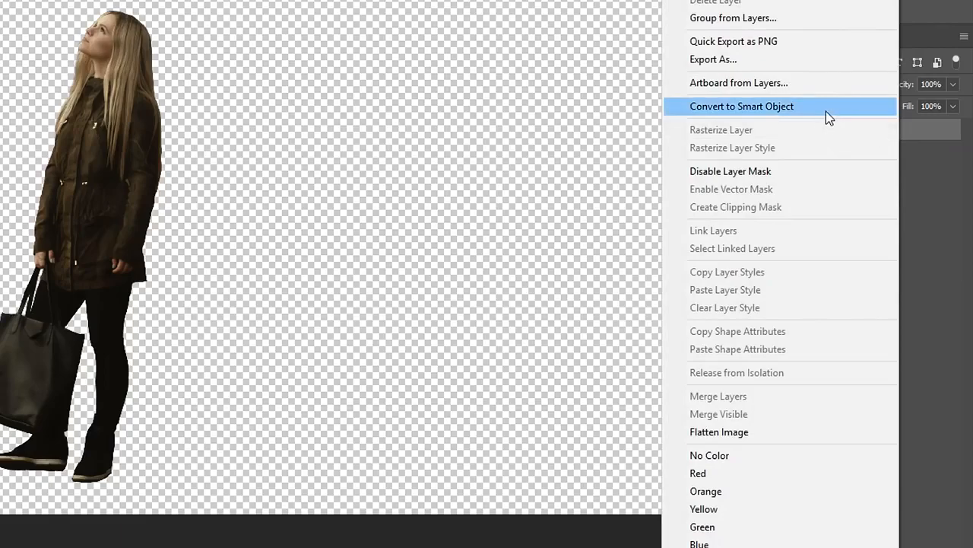
- Convert the masked woman's layer to a smart object and move her toward the canvas centre
click(742, 106)
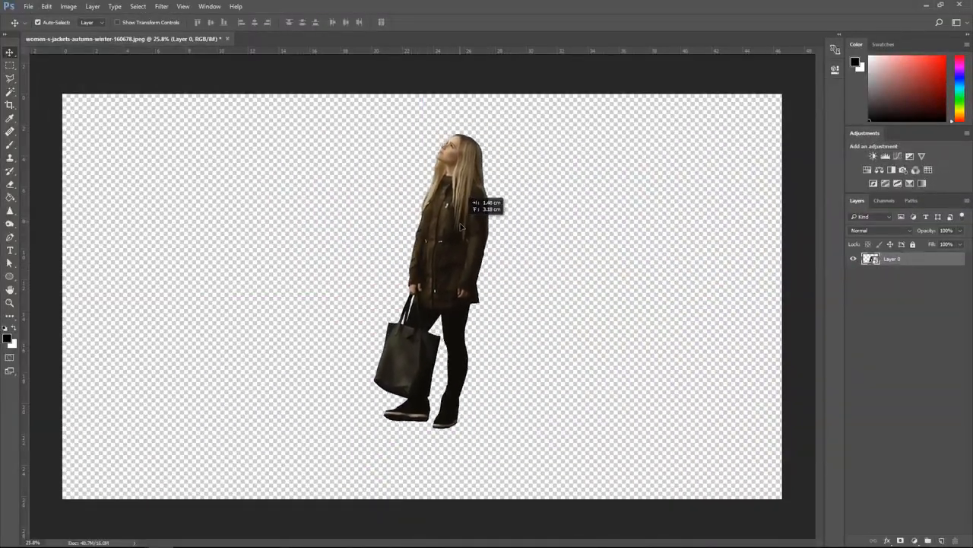
drag(456, 274, 423, 327)
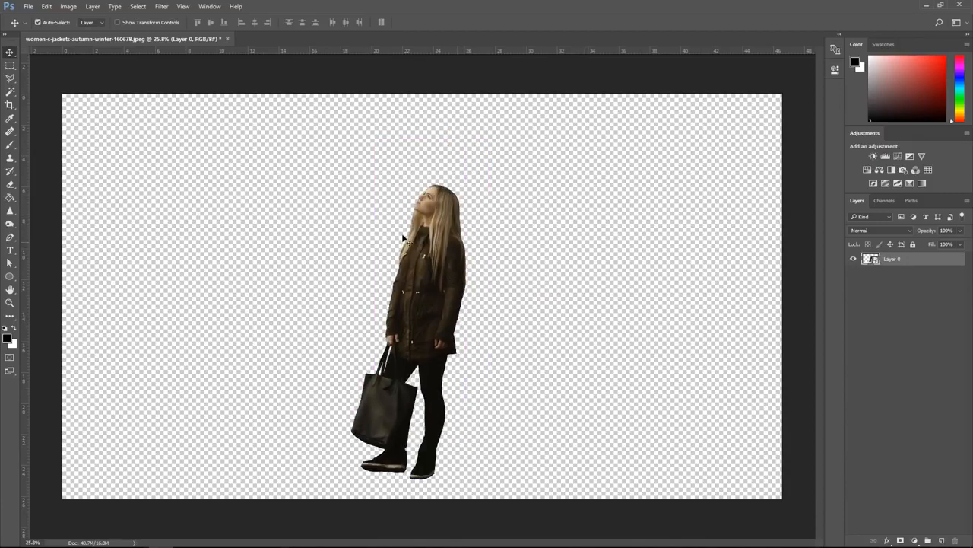
mouse_move(447, 292)
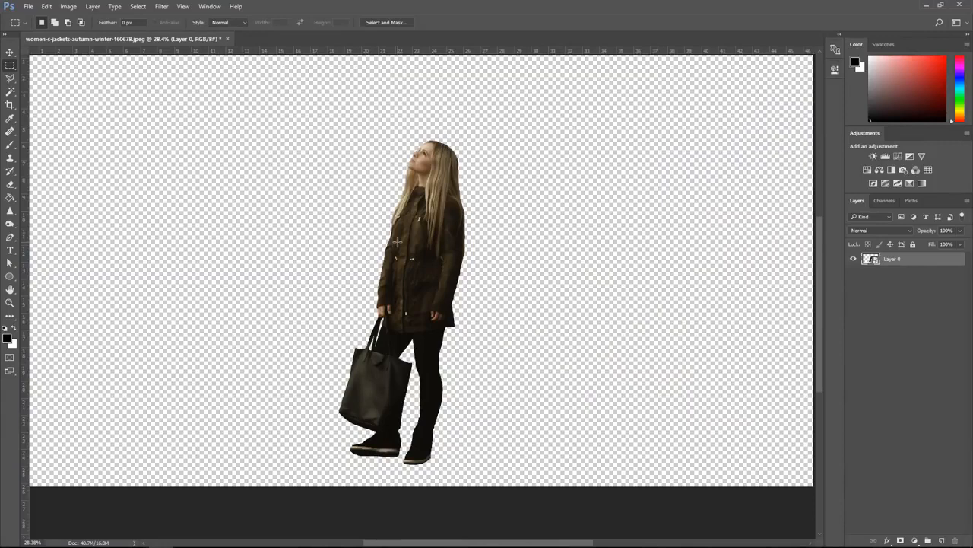
mouse_move(429, 255)
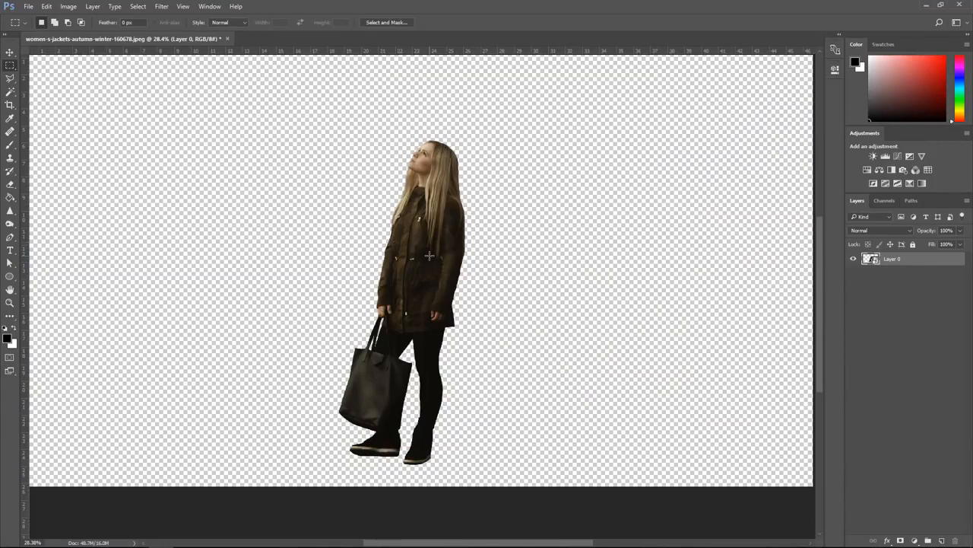
mouse_move(435, 238)
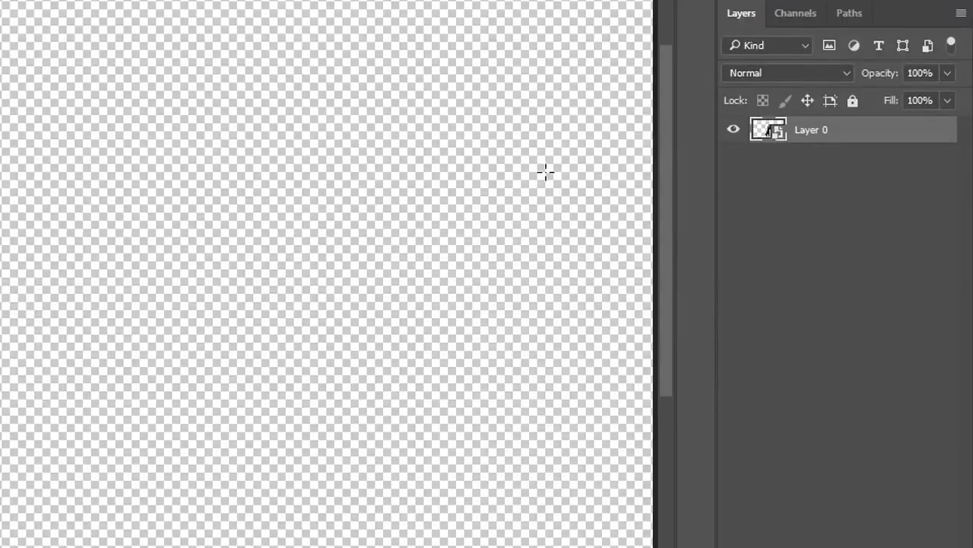
mouse_move(768, 134)
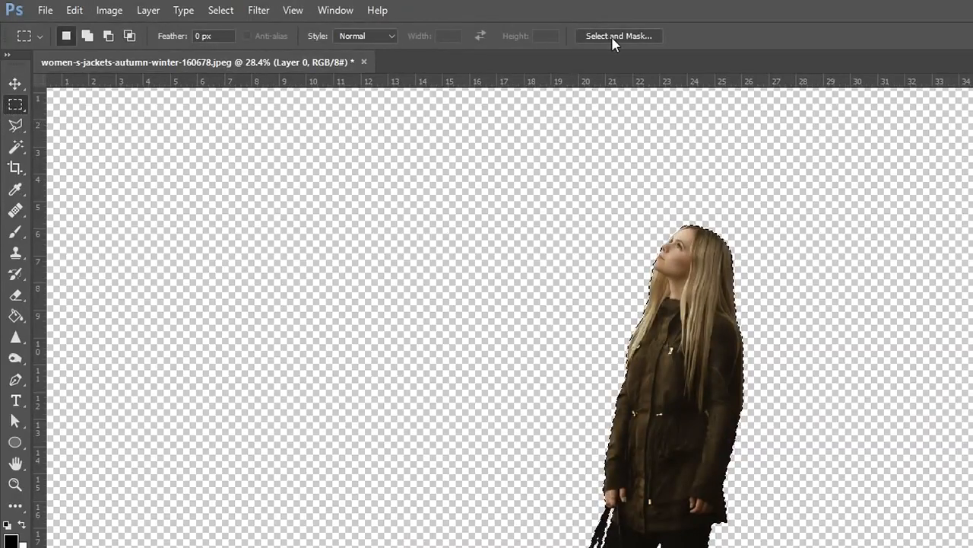
- Enter Select and Mask for the woman's selection and review the preview view modes before setting Smooth 31, Feather 8.7 px, Contrast 52%
scroll(down, 3)
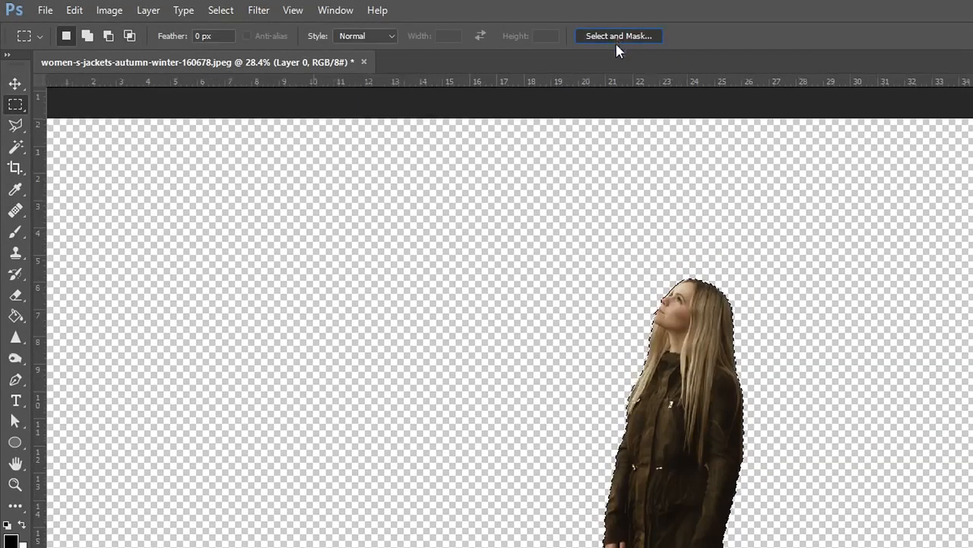
click(618, 37)
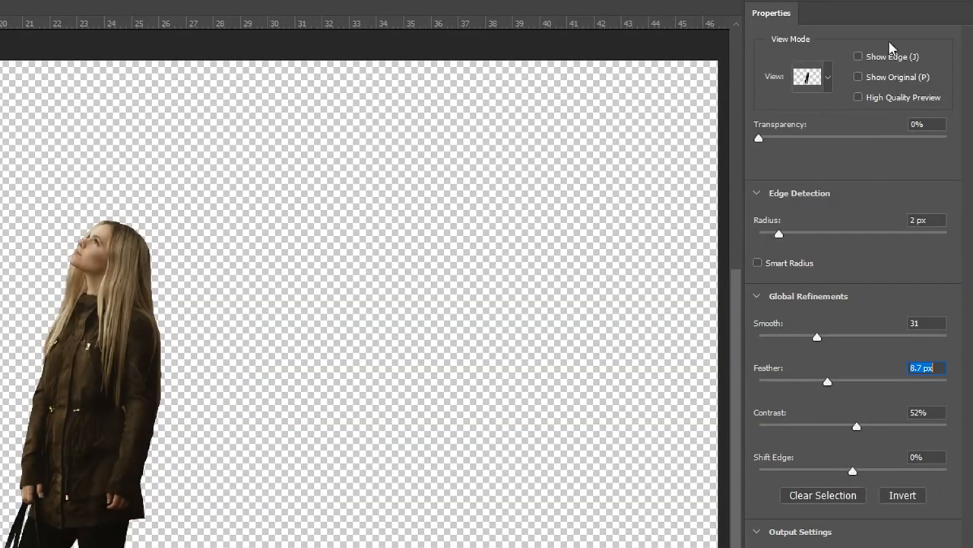
click(812, 76)
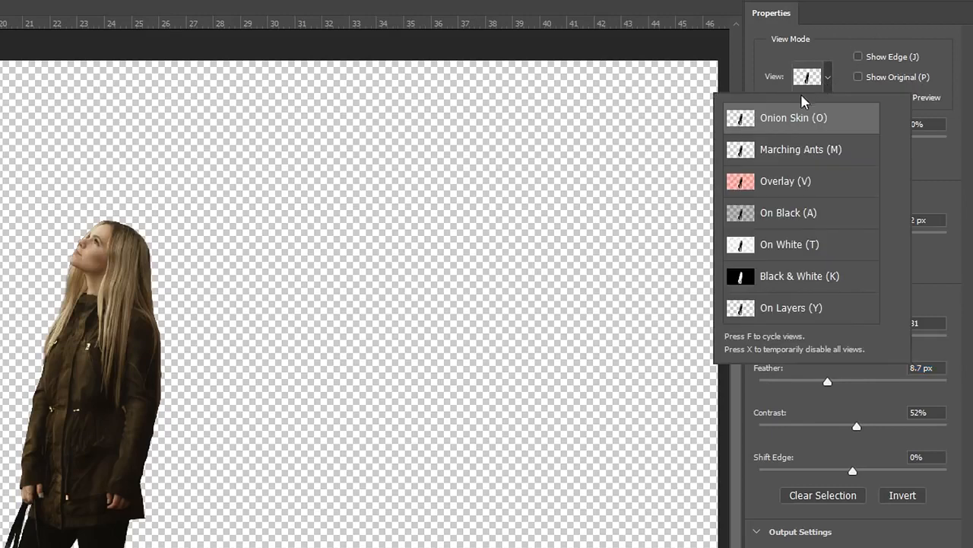
mouse_move(793, 137)
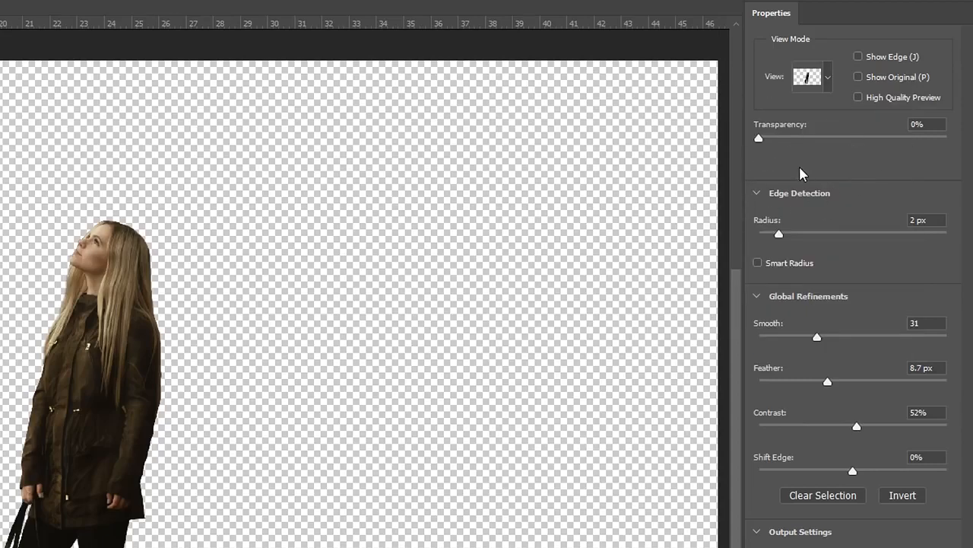
mouse_move(886, 162)
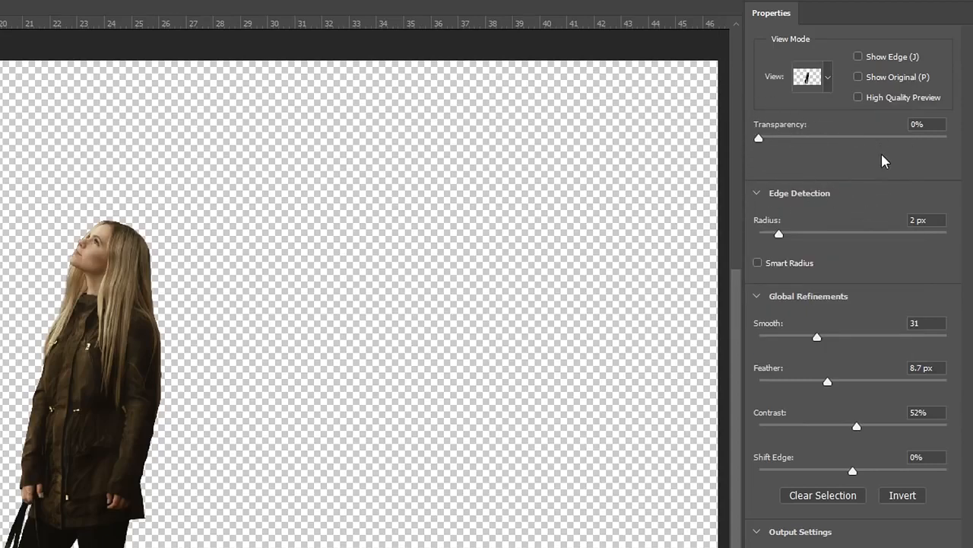
scroll(down, 3)
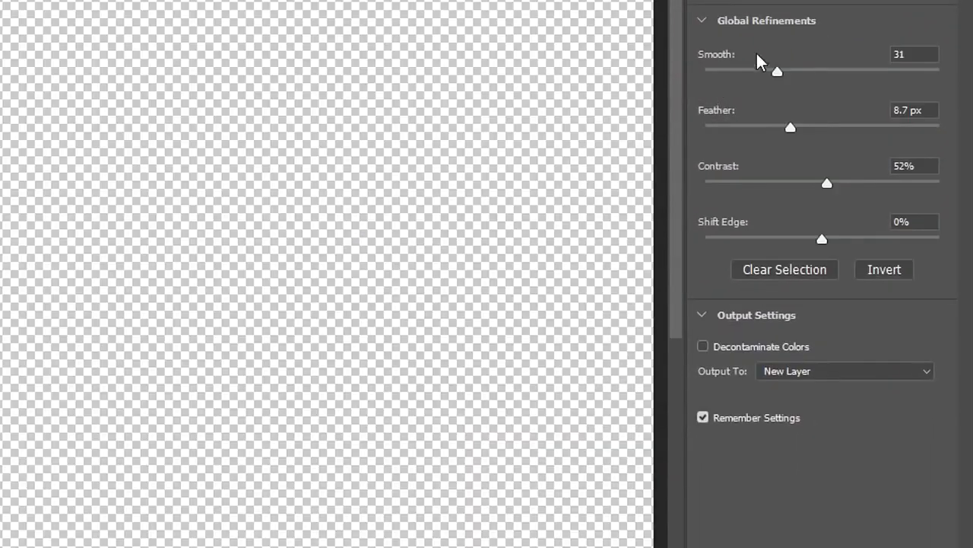
mouse_move(744, 90)
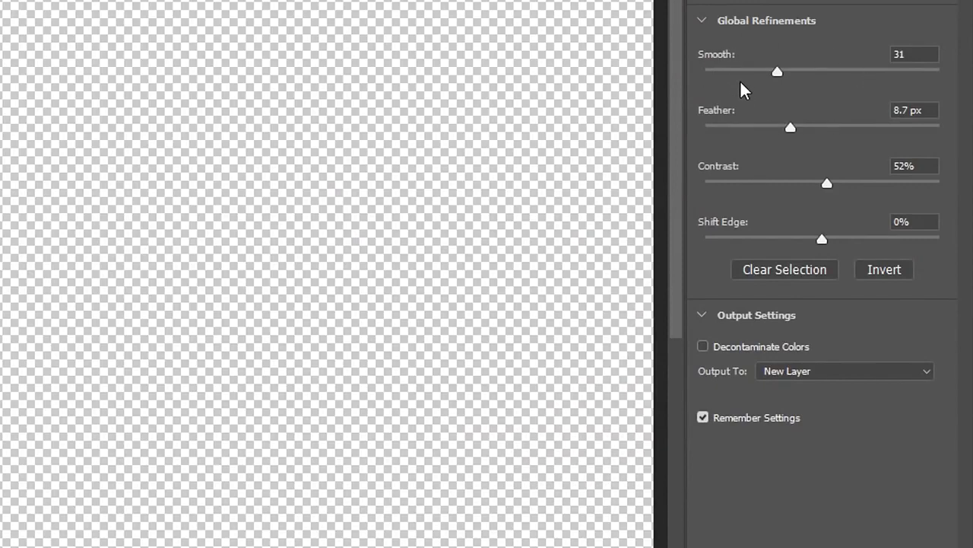
mouse_move(757, 97)
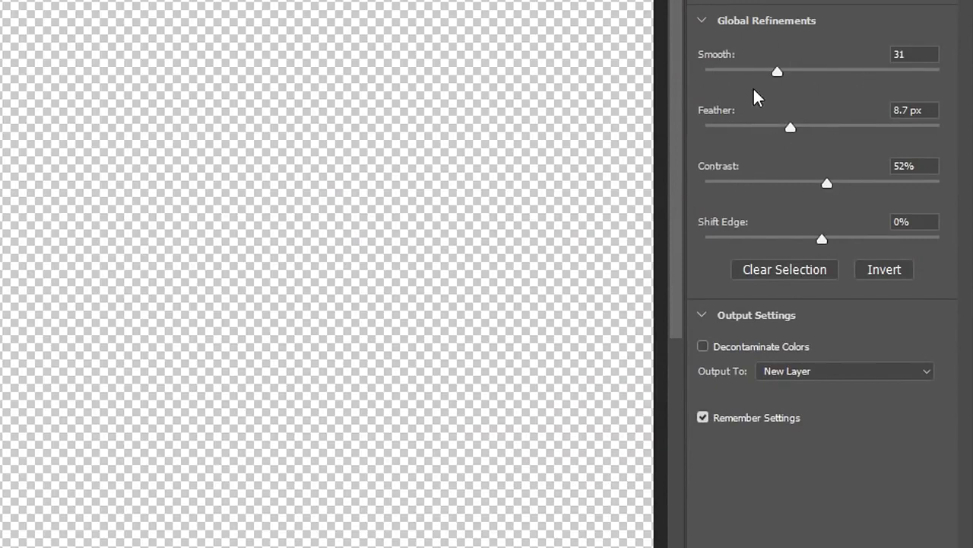
mouse_move(328, 265)
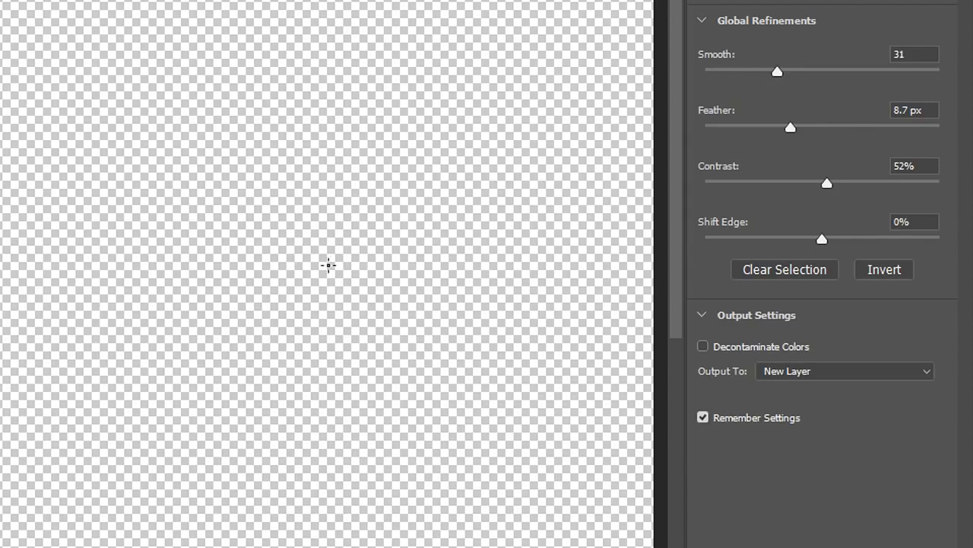
mouse_move(813, 129)
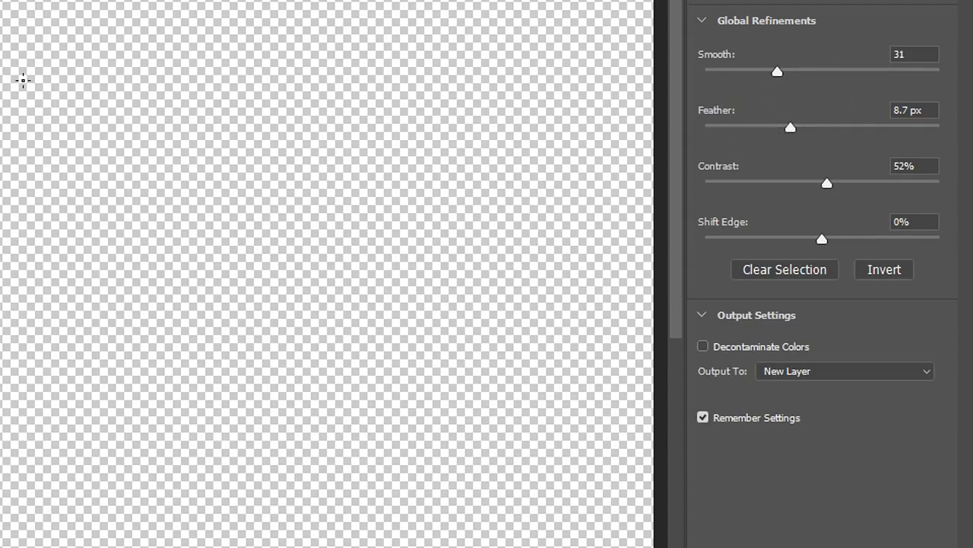
mouse_move(824, 187)
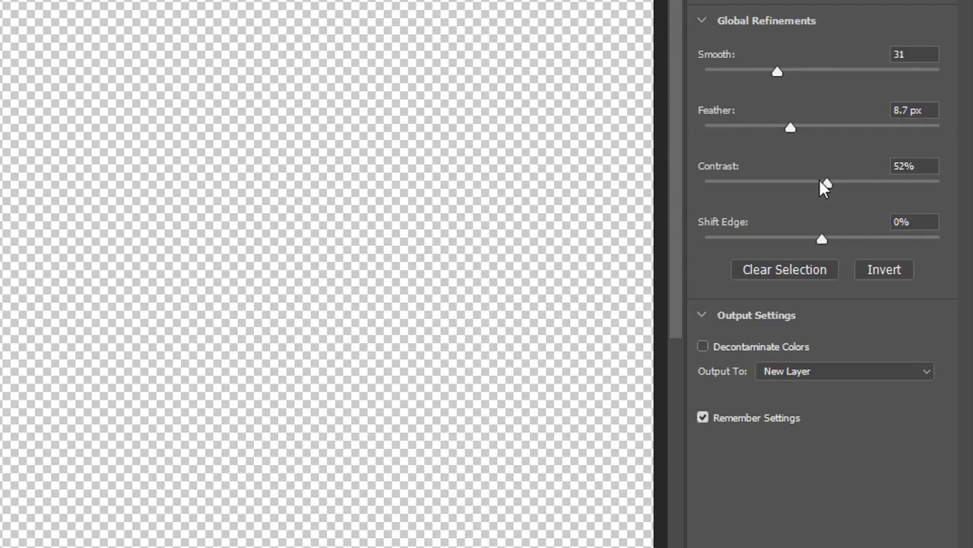
mouse_move(867, 166)
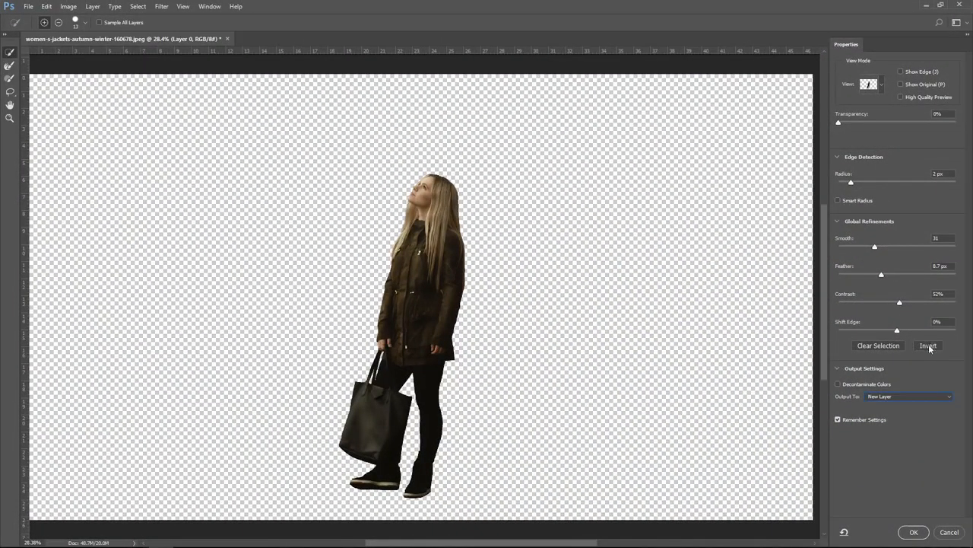
mouse_move(902, 365)
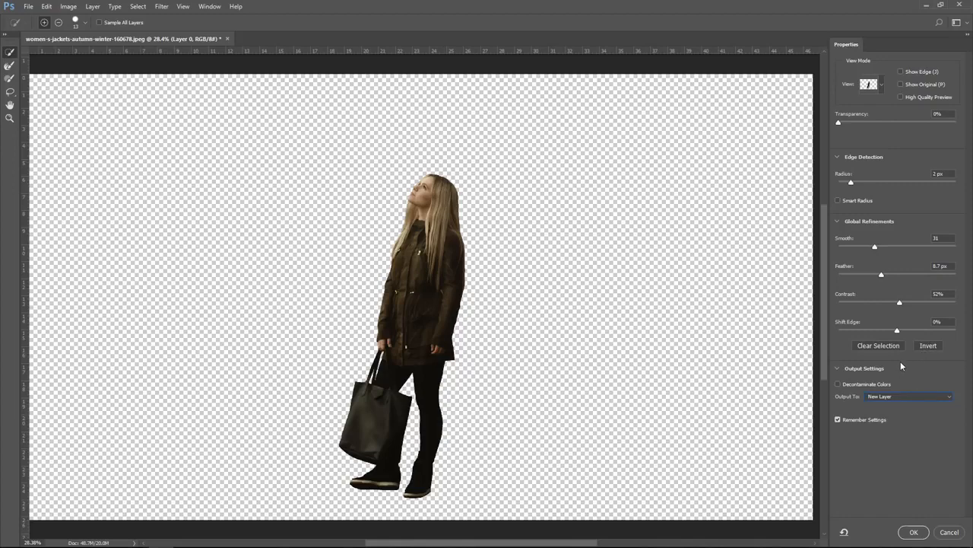
- Output the refined cutout as Layer 0 copy, nudge it to check, recentre it, and select the original Layer 0
click(912, 532)
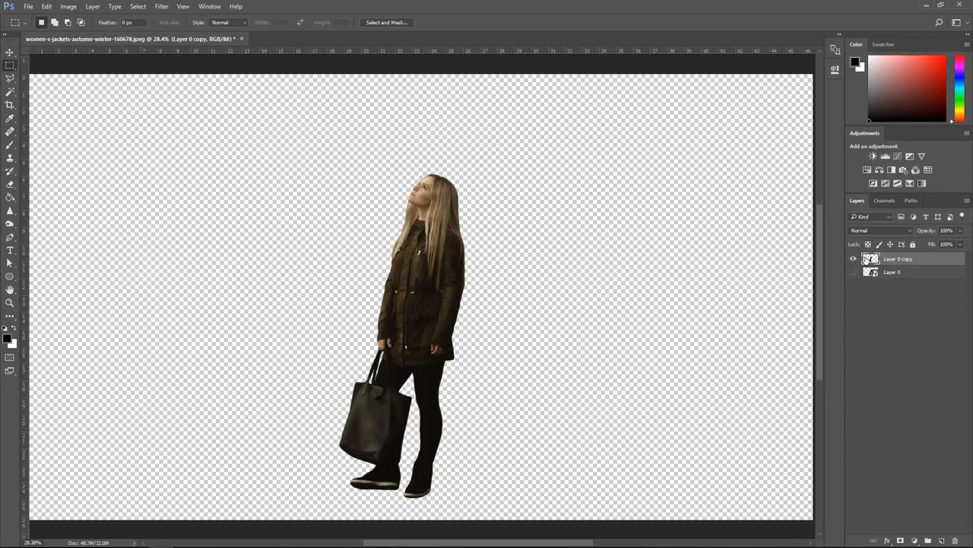
click(10, 52)
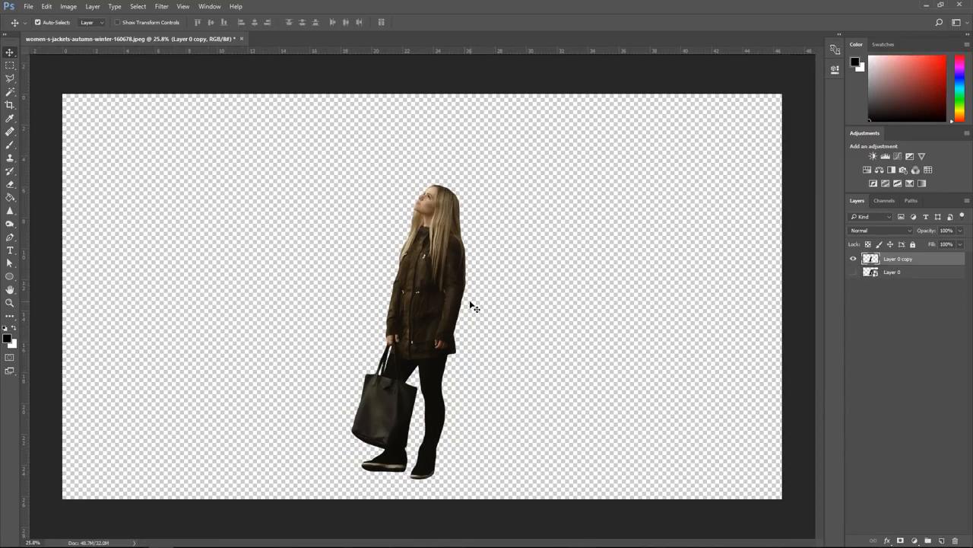
drag(433, 304, 459, 265)
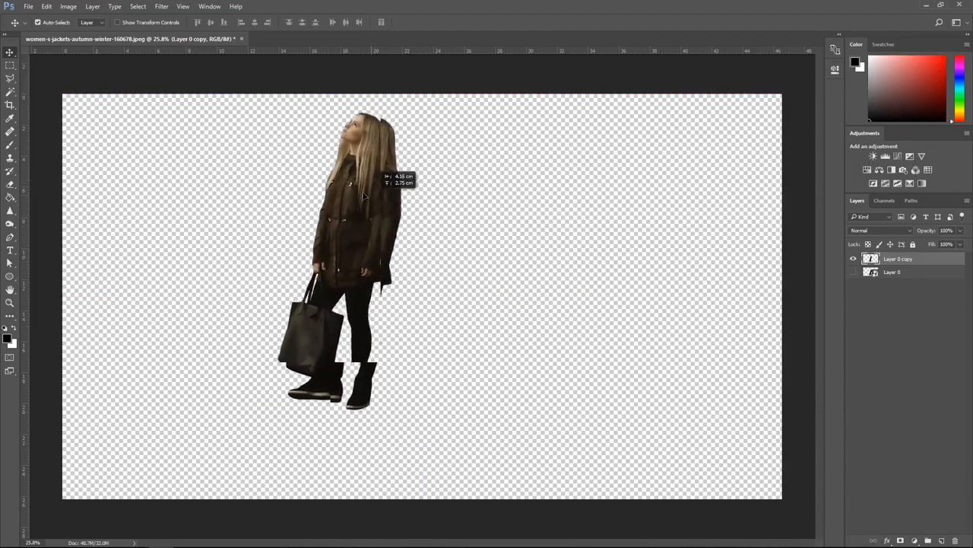
drag(357, 266, 357, 99)
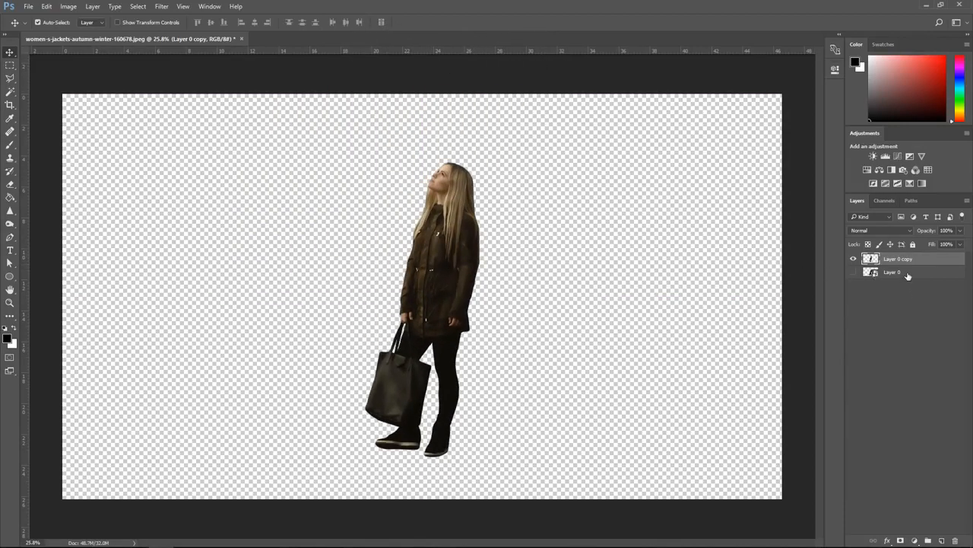
click(894, 270)
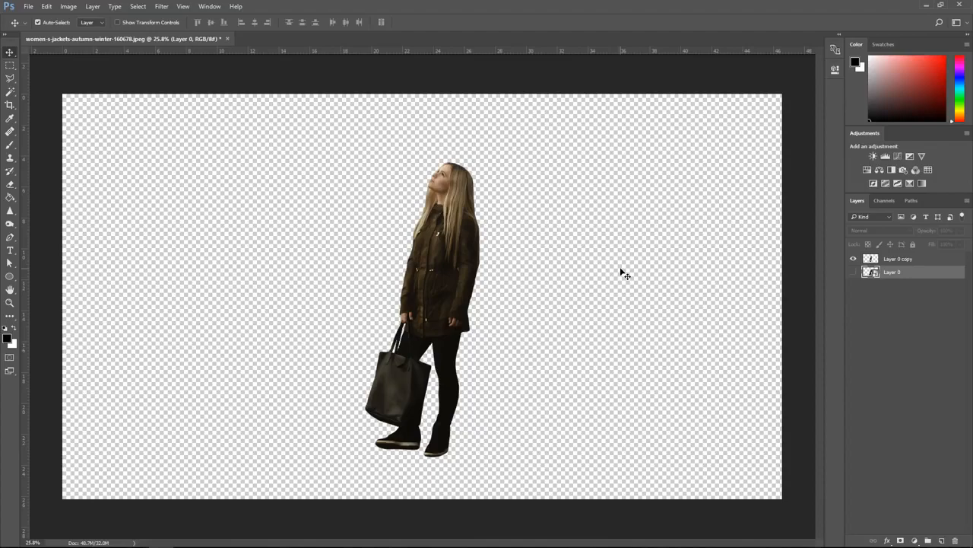
mouse_move(630, 286)
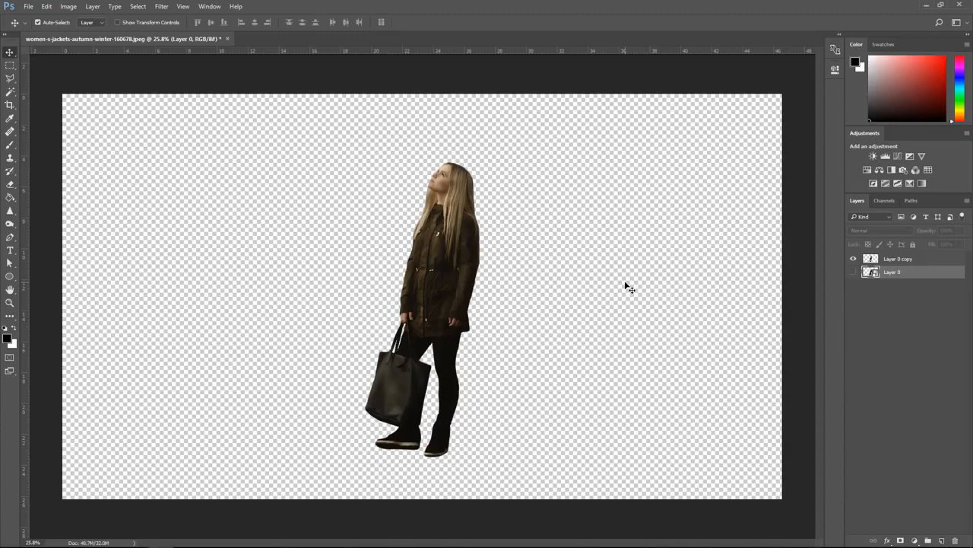
mouse_move(585, 326)
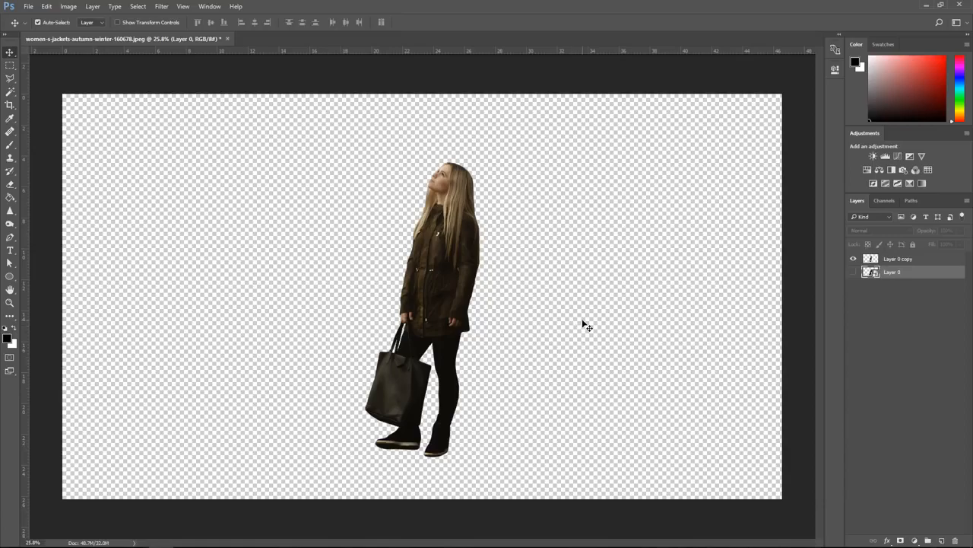